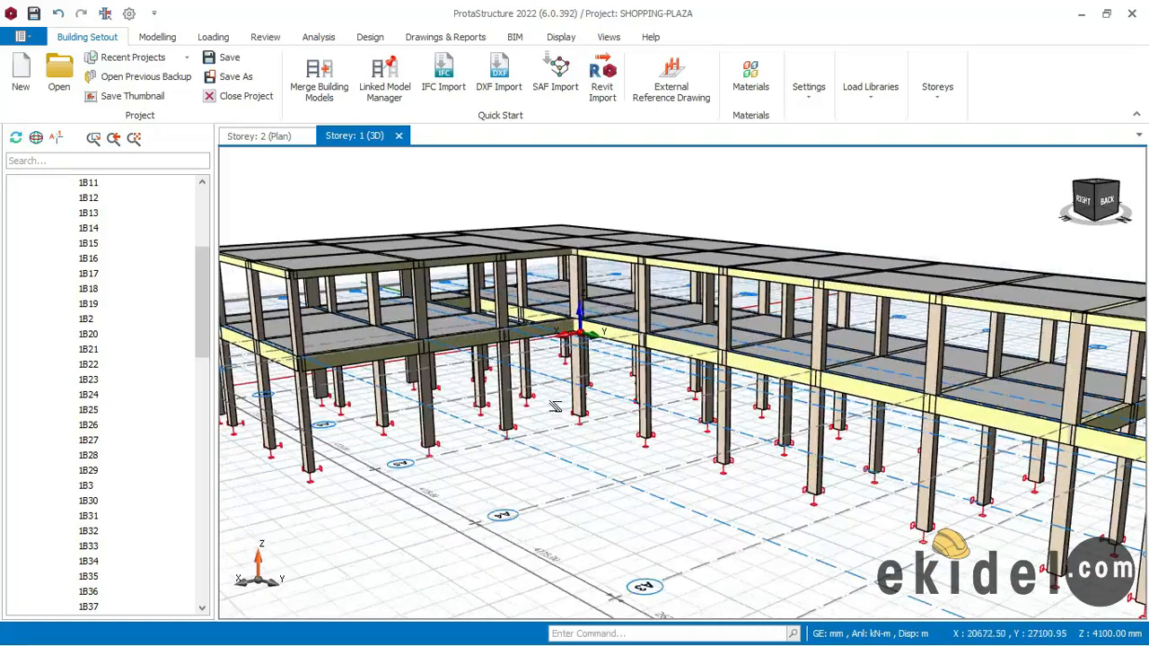
Step: Orbit the 3D model toward the first storey and select beam 1B14
{"action": "left_click_drag", "start_coordinate": [557, 404], "coordinate": [637, 422]}
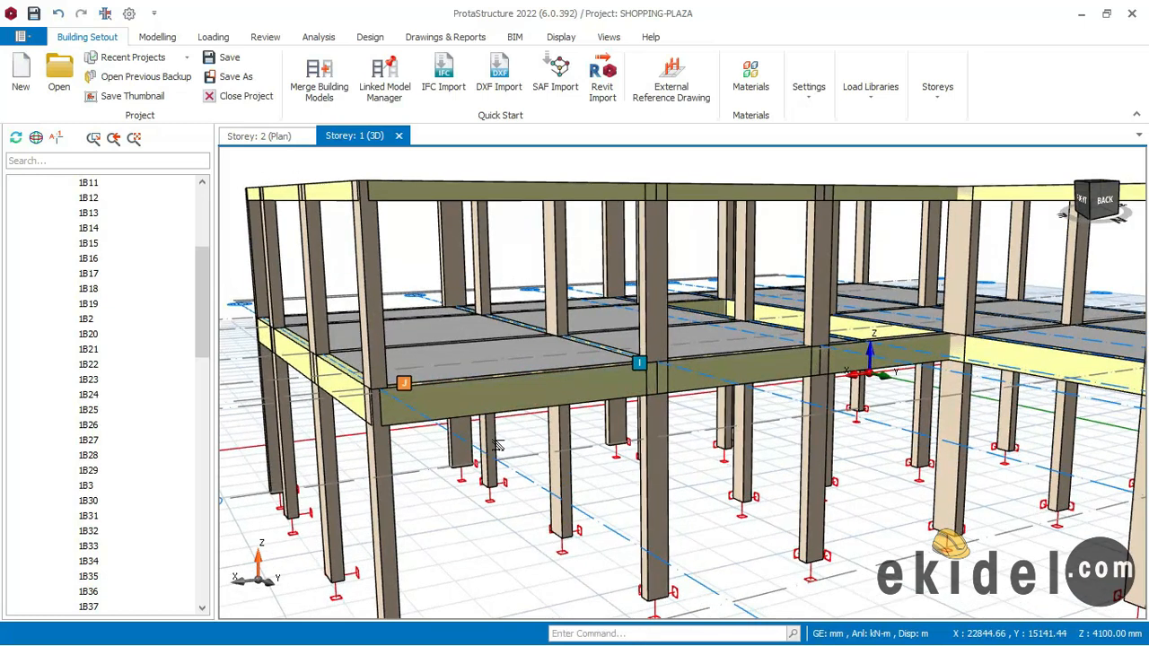
{"action": "left_click", "coordinate": [511, 386]}
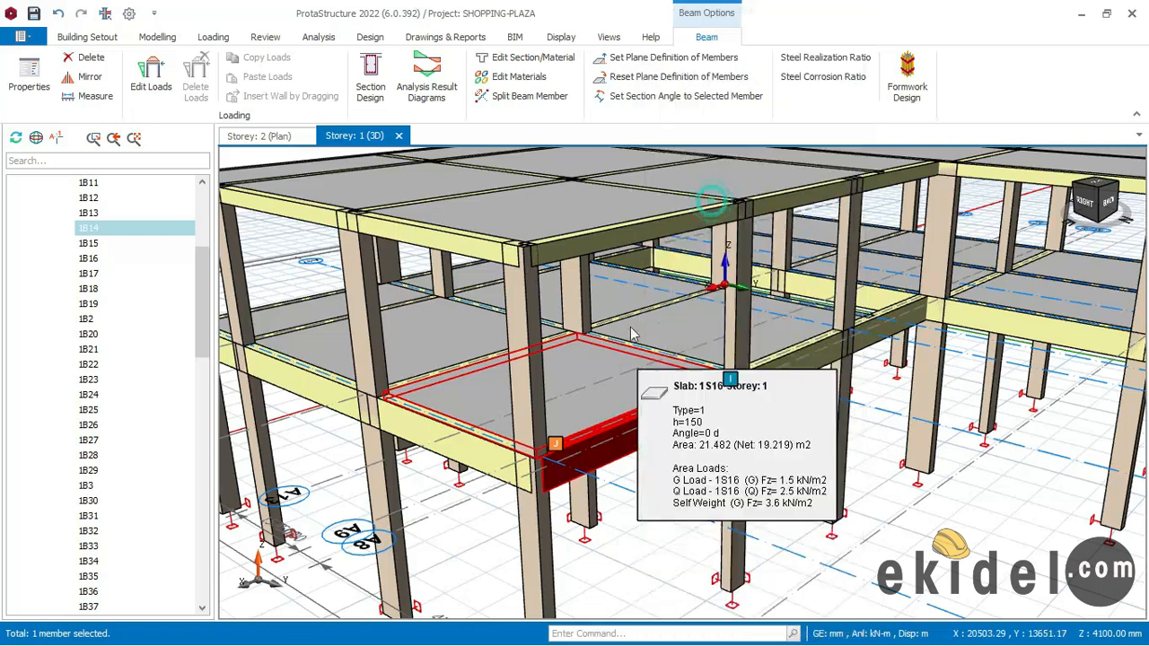
{"action": "mouse_move", "coordinate": [584, 342]}
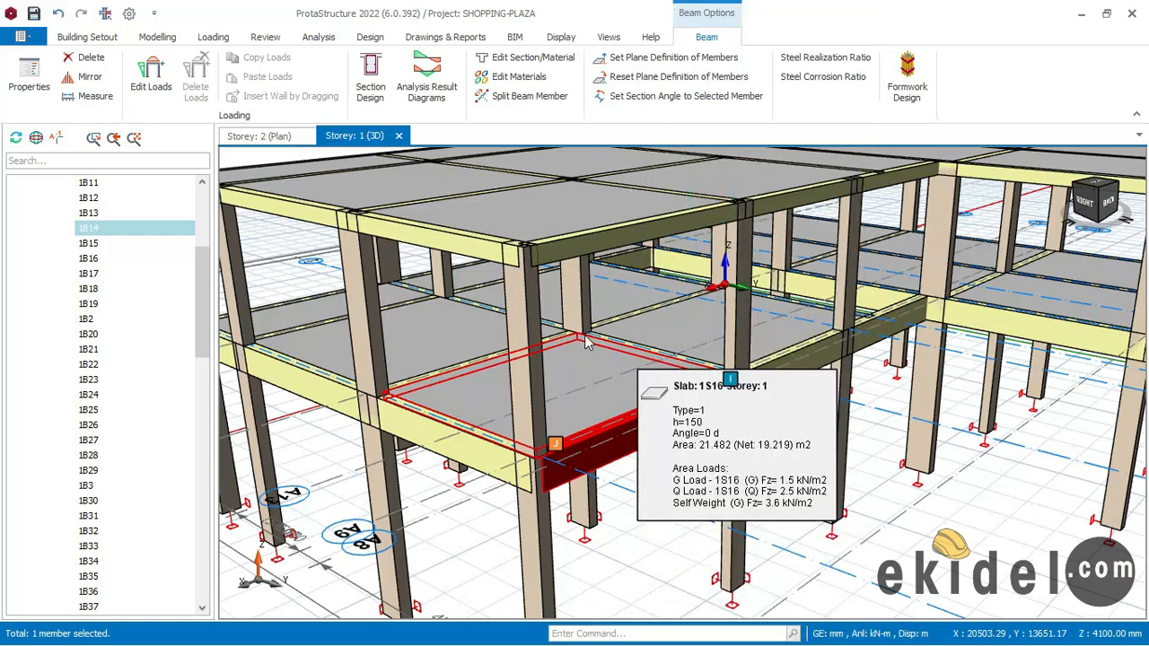
{"action": "mouse_move", "coordinate": [576, 348]}
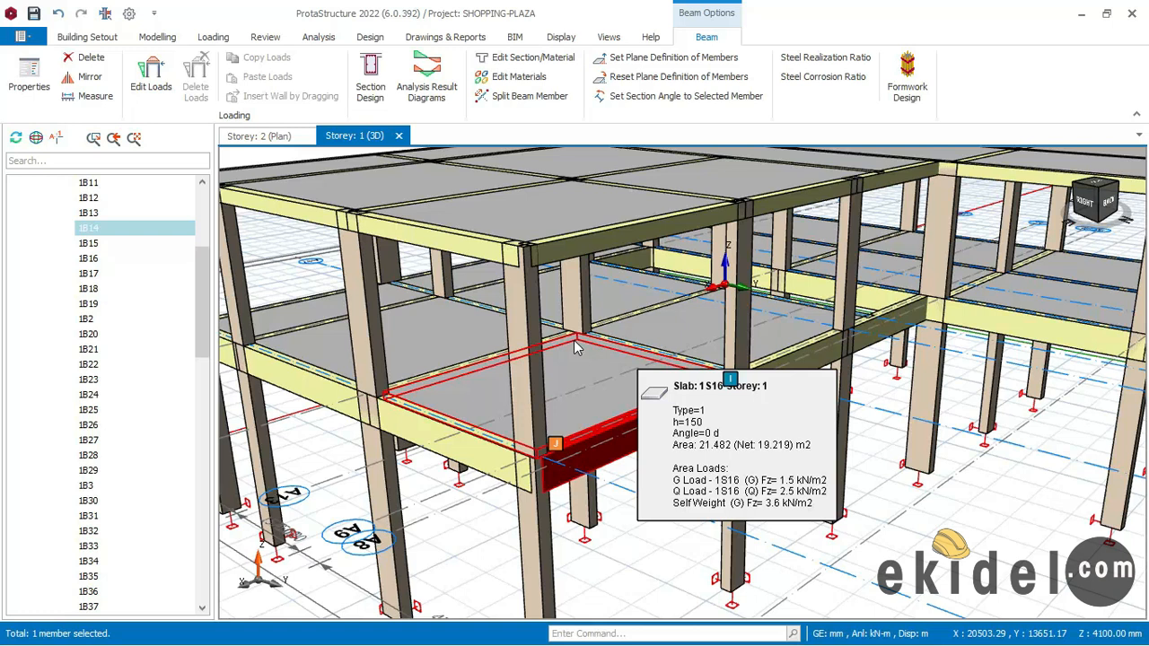
{"action": "mouse_move", "coordinate": [671, 378]}
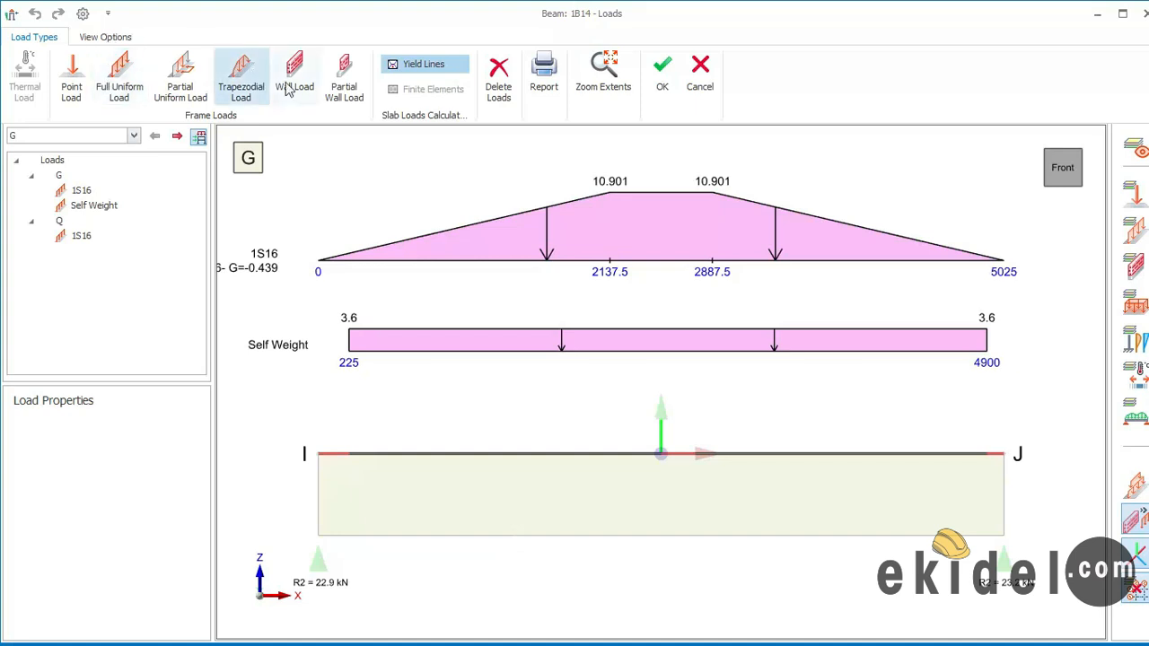
{"action": "mouse_move", "coordinate": [295, 76]}
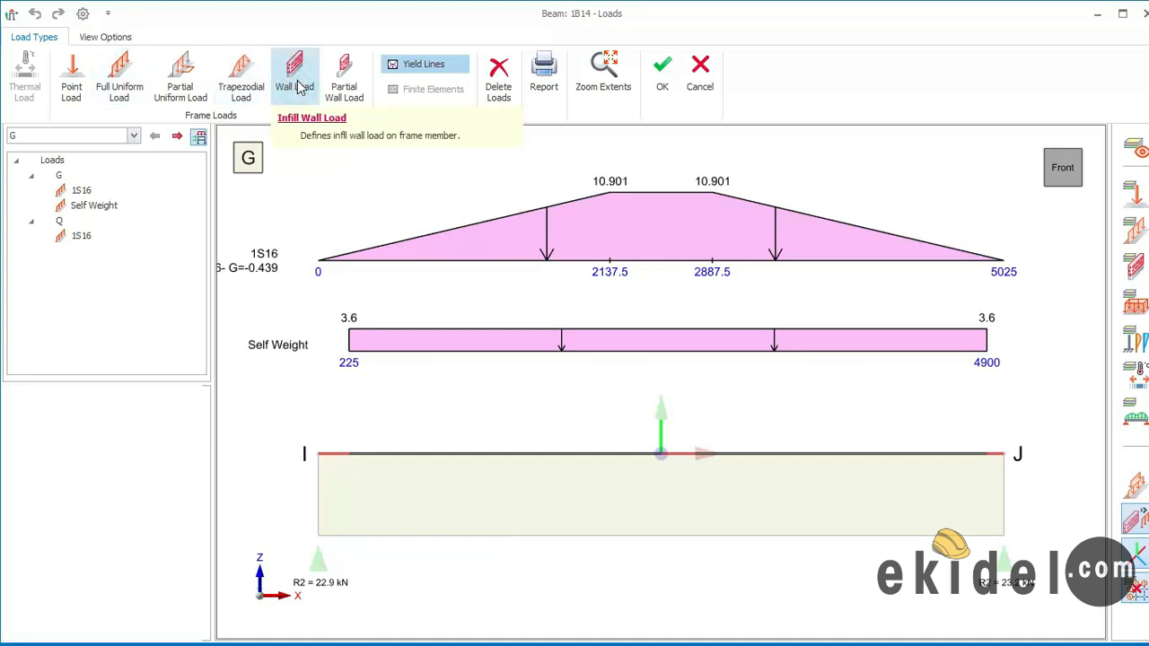
Step: Start a new infill Wall Load and select its 3.47 kN/m² unit weight value
{"action": "left_click", "coordinate": [295, 77]}
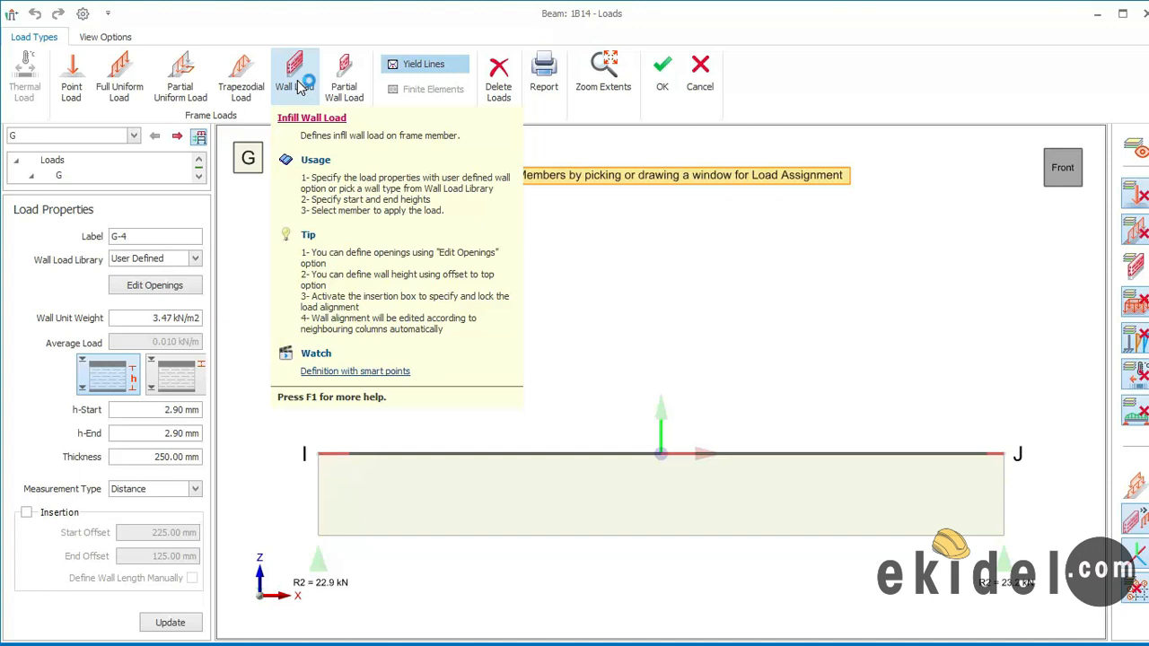
{"action": "mouse_move", "coordinate": [422, 404]}
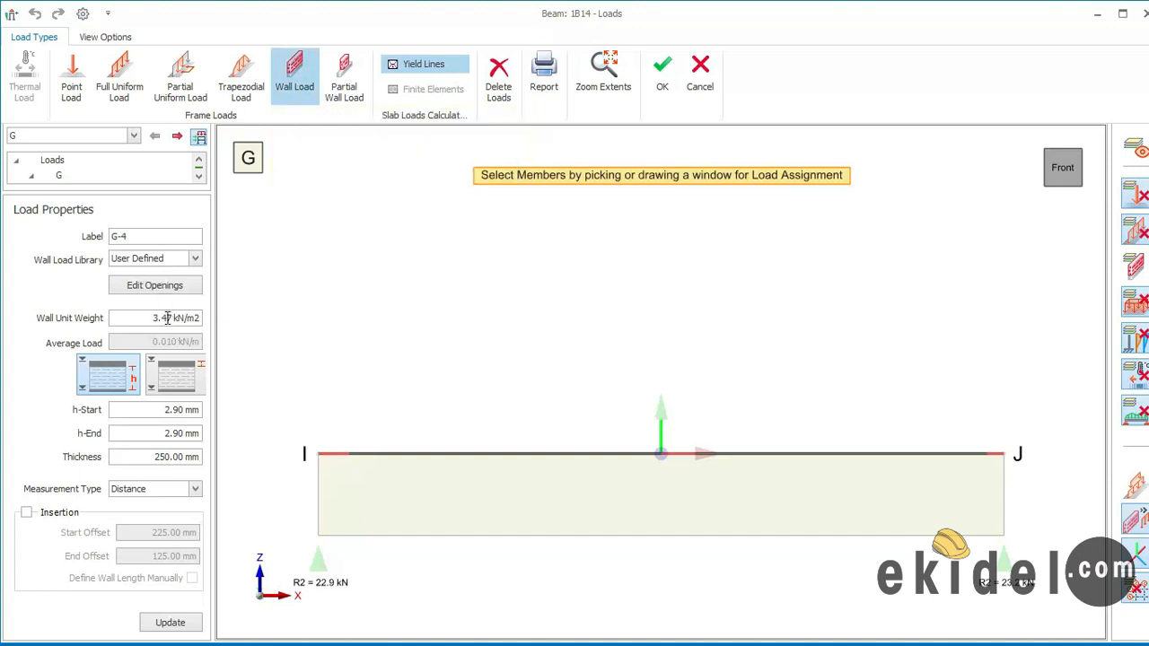
{"action": "triple_click", "coordinate": [155, 318]}
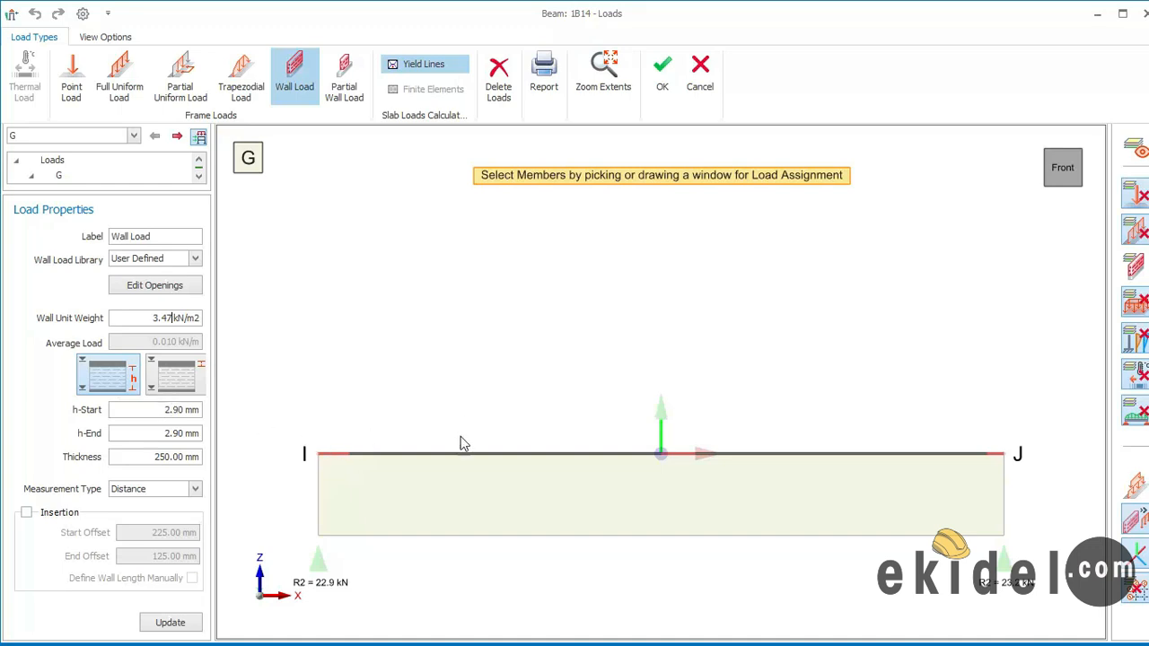
{"action": "mouse_move", "coordinate": [460, 435]}
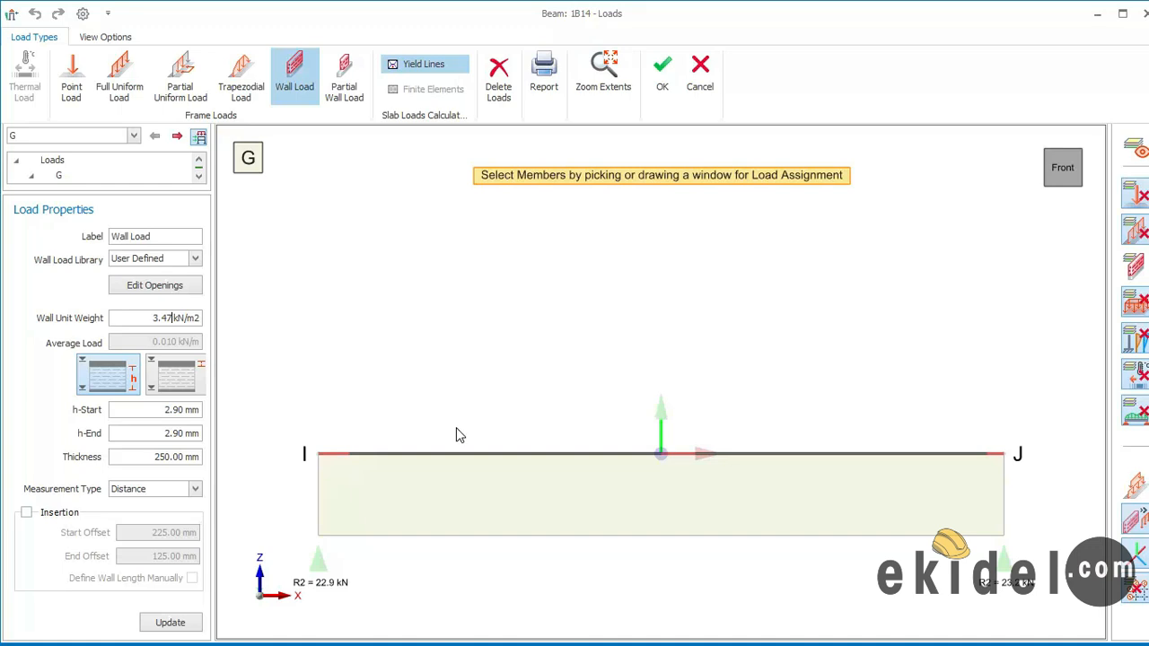
{"action": "mouse_move", "coordinate": [125, 394]}
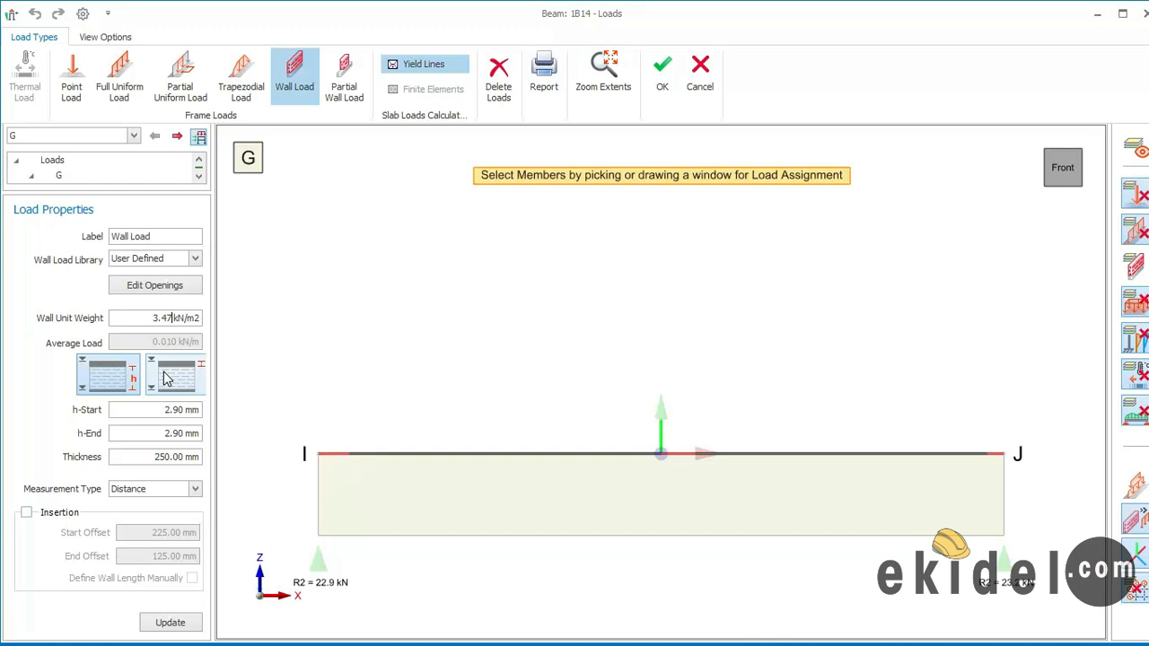
{"action": "mouse_move", "coordinate": [220, 413]}
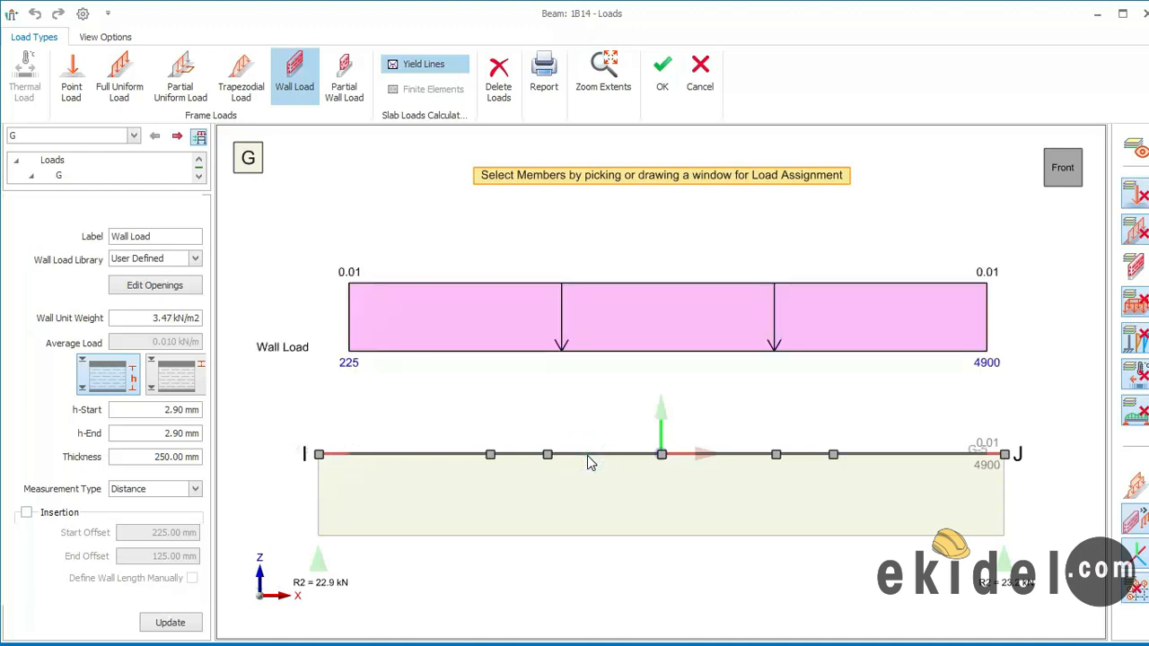
Step: Assign the wall load to 1B14 with 2900 mm h-Start and h-End, giving 10.063 kN/m
{"action": "left_click", "coordinate": [556, 453]}
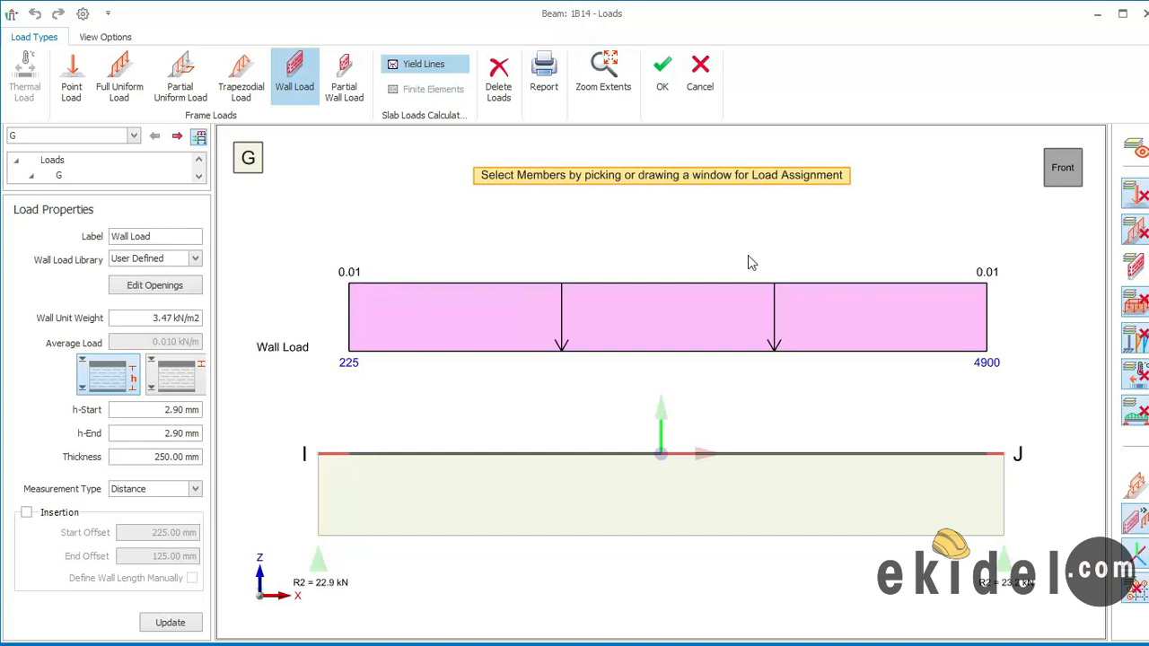
{"action": "left_click", "coordinate": [616, 454]}
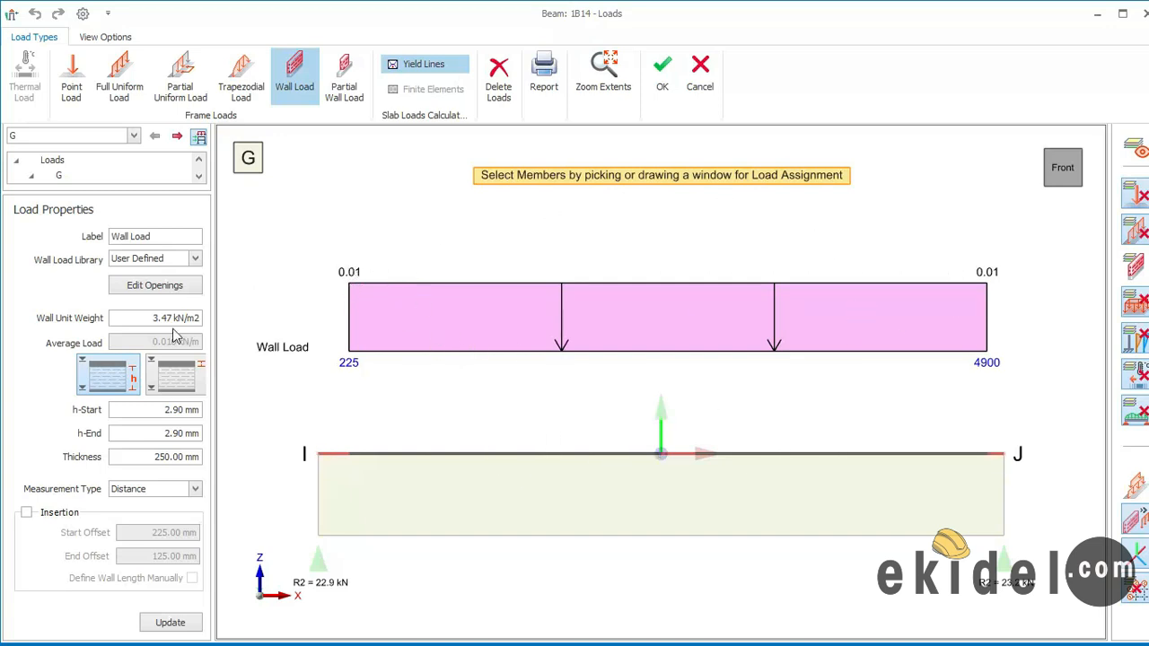
{"action": "triple_click", "coordinate": [155, 318]}
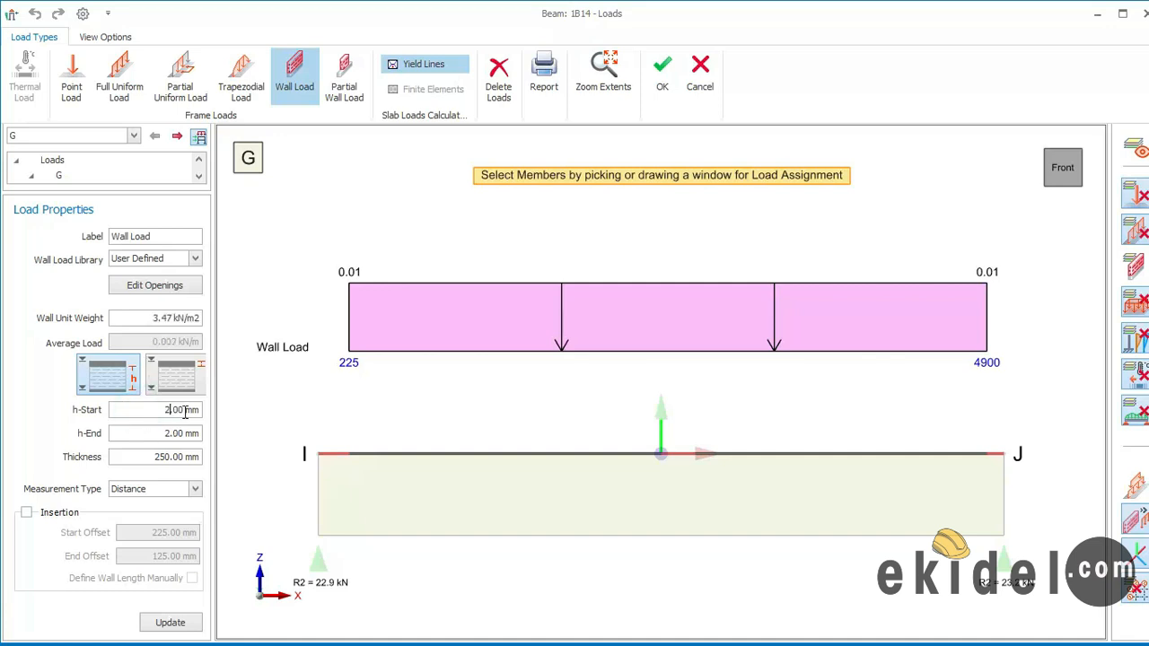
{"action": "type", "text": "2900"}
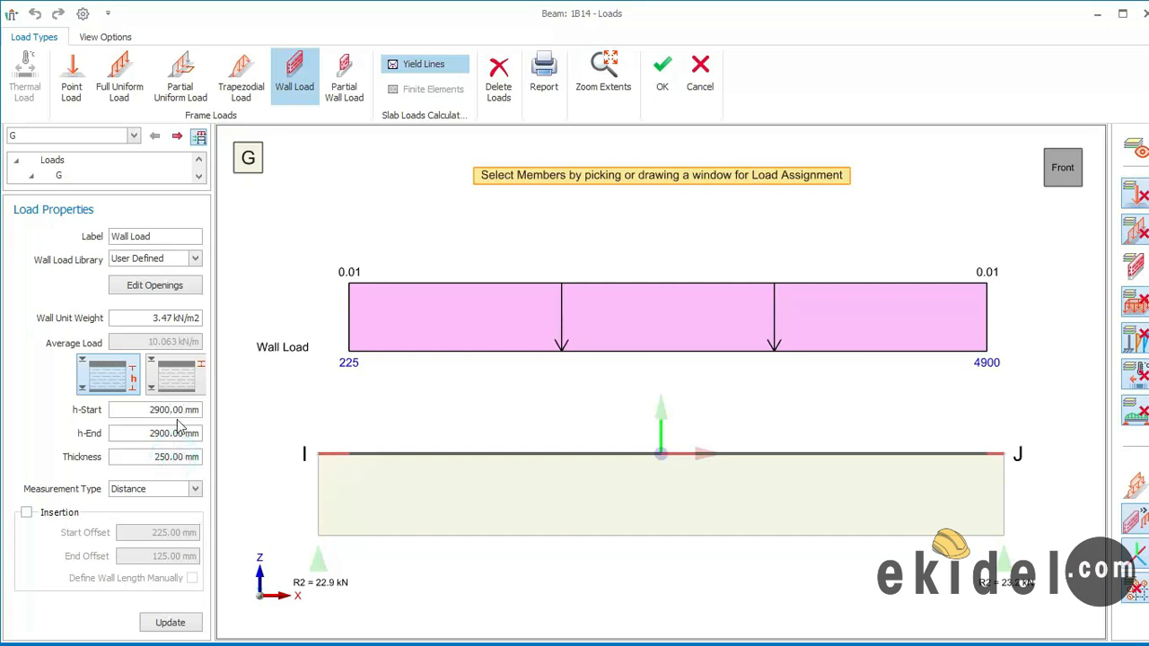
{"action": "triple_click", "coordinate": [157, 457]}
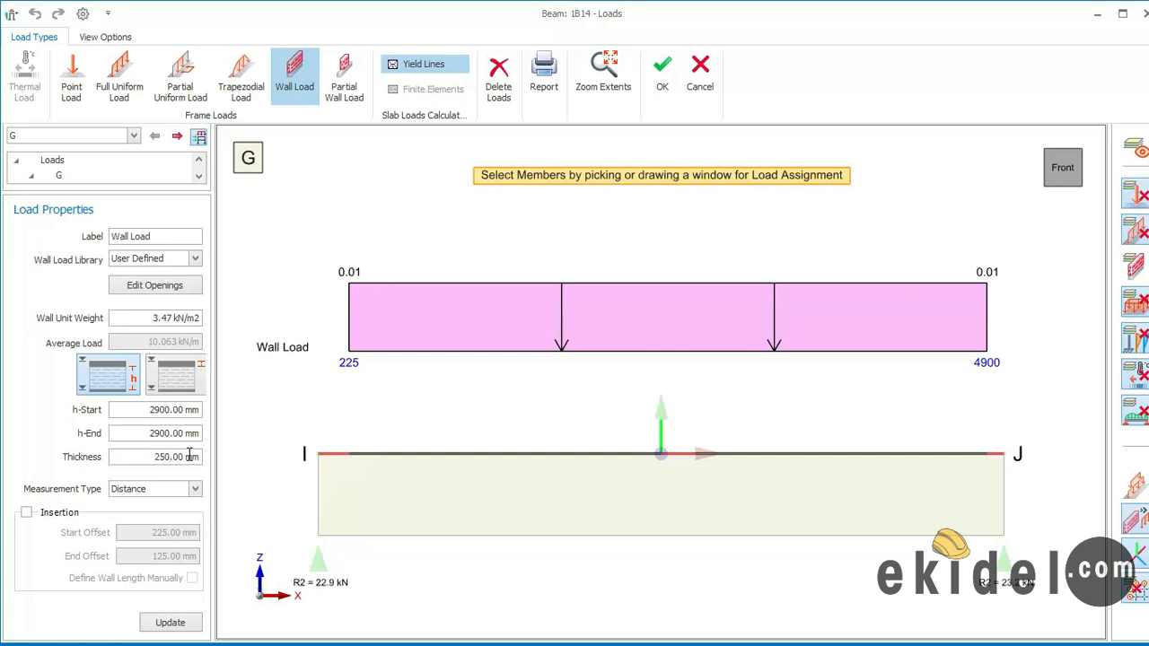
{"action": "left_click", "coordinate": [170, 623]}
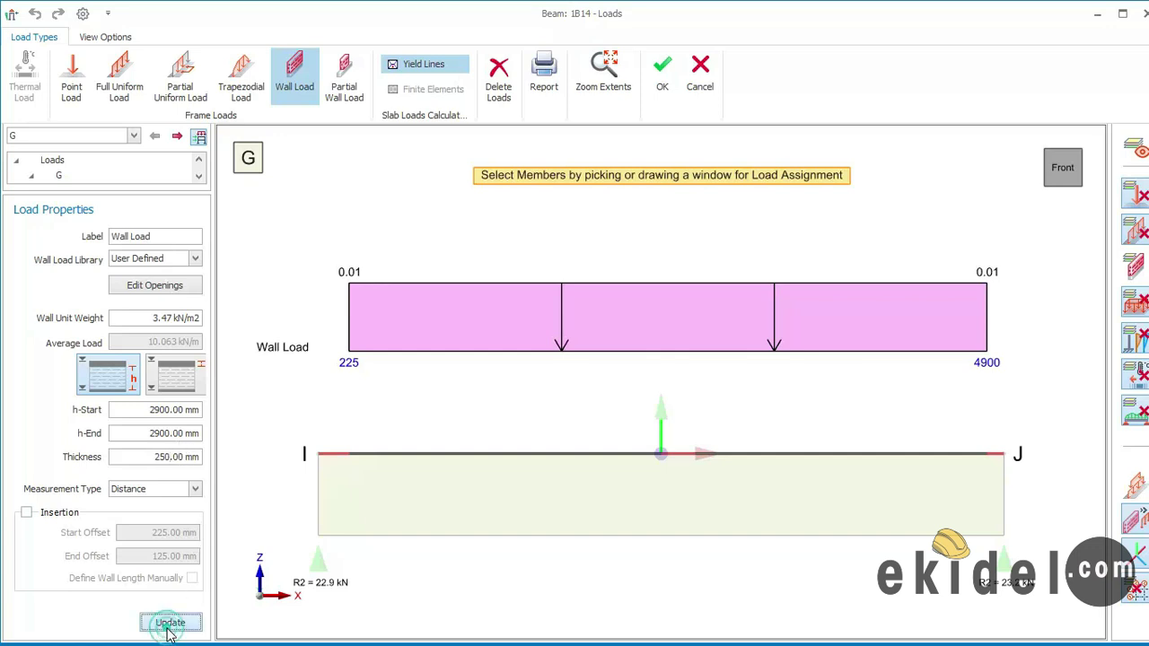
{"action": "left_click", "coordinate": [170, 623]}
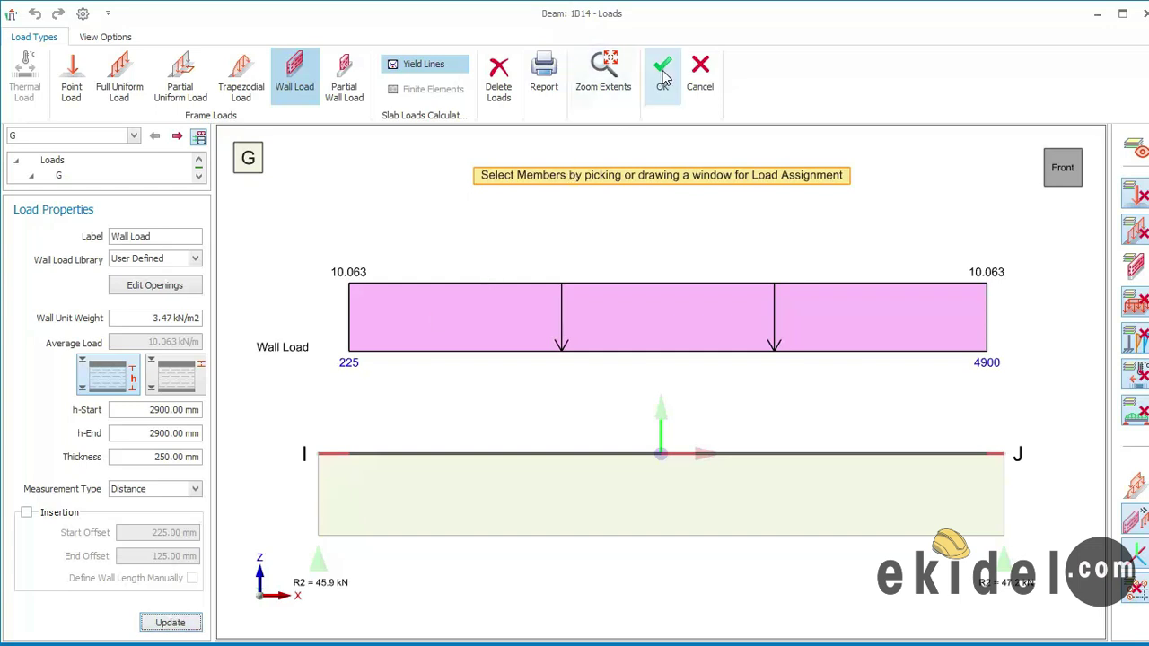
{"action": "mouse_move", "coordinate": [467, 391]}
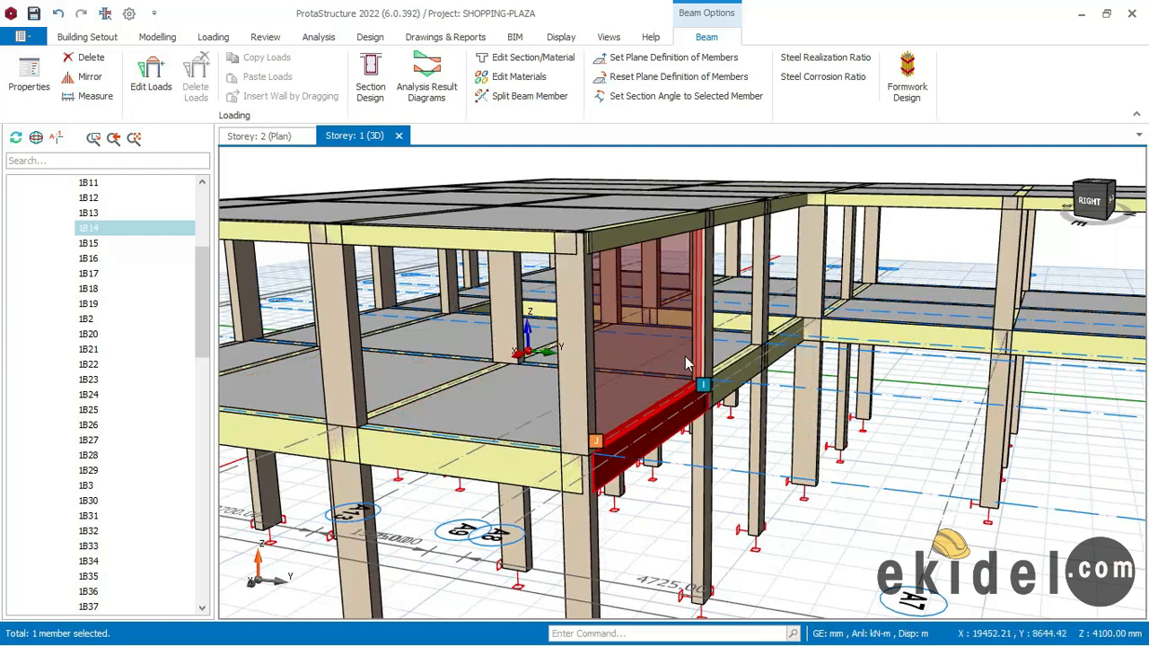
Step: Select beam 1B8 in the 3D view and open its context menu
{"action": "left_click", "coordinate": [898, 334]}
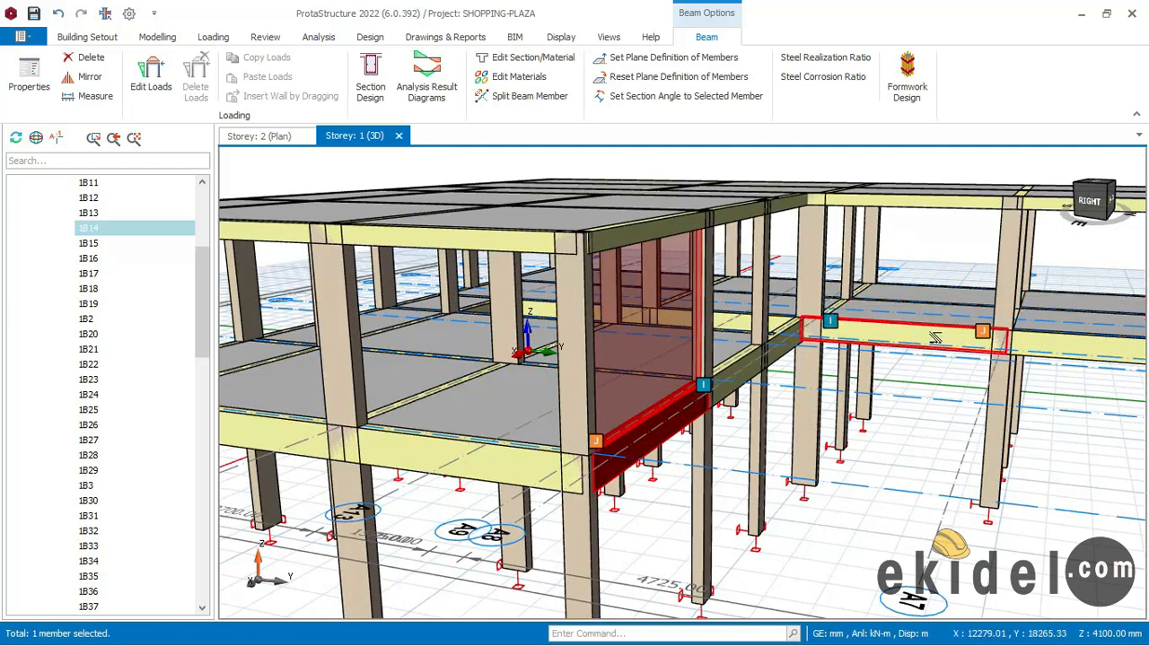
{"action": "mouse_move", "coordinate": [937, 337]}
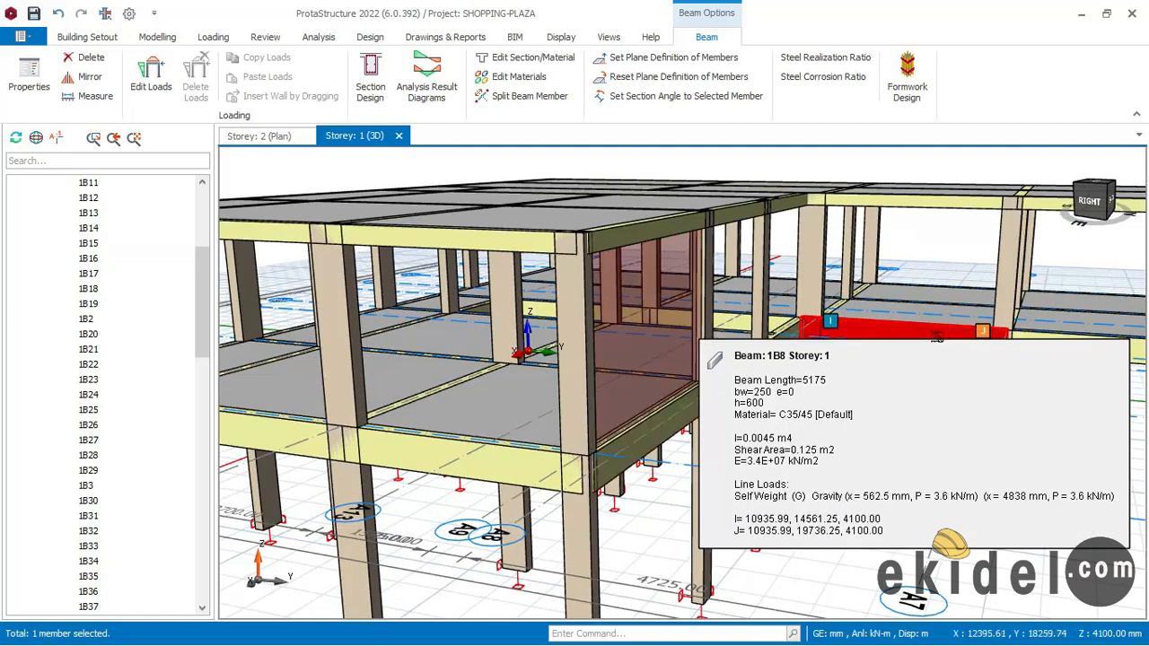
{"action": "right_click", "coordinate": [808, 332]}
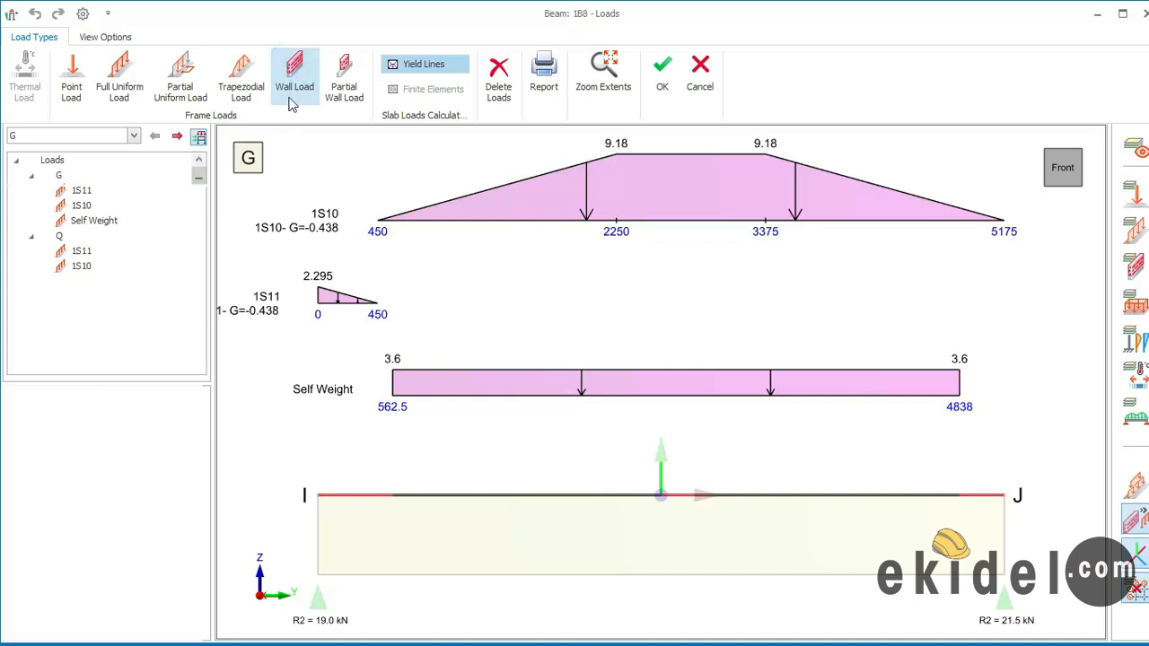
Step: Add a 3.47 kN/m² wall load to 1B8 at 2900 mm height (10.063 kN/m)
{"action": "left_click", "coordinate": [295, 76]}
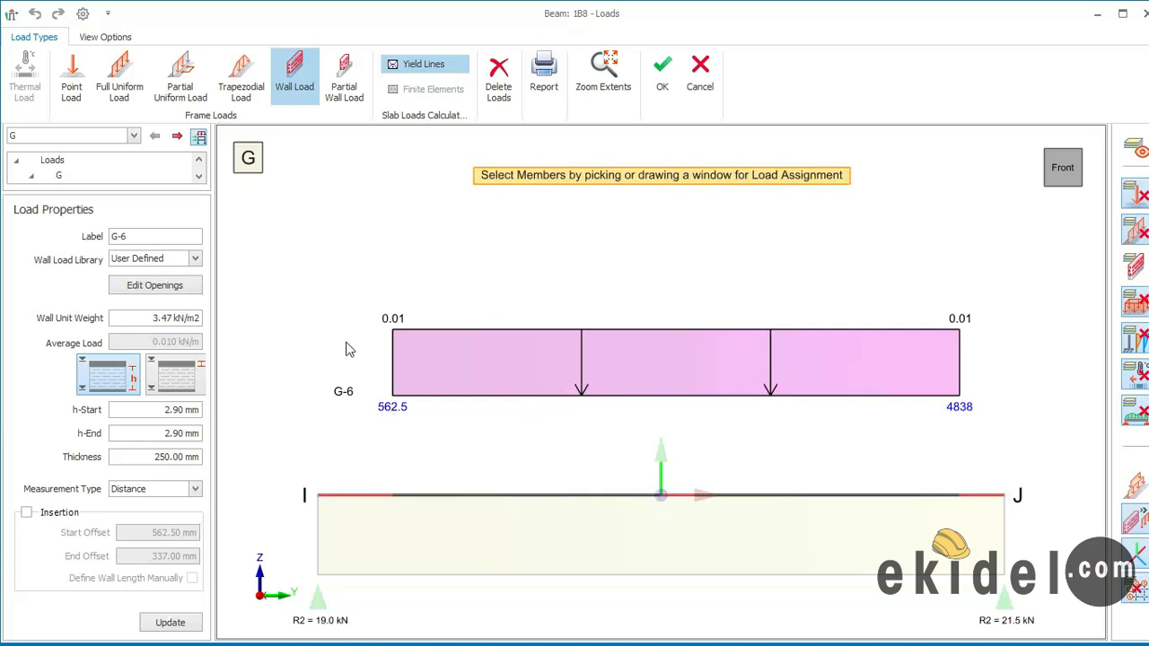
{"action": "triple_click", "coordinate": [155, 318]}
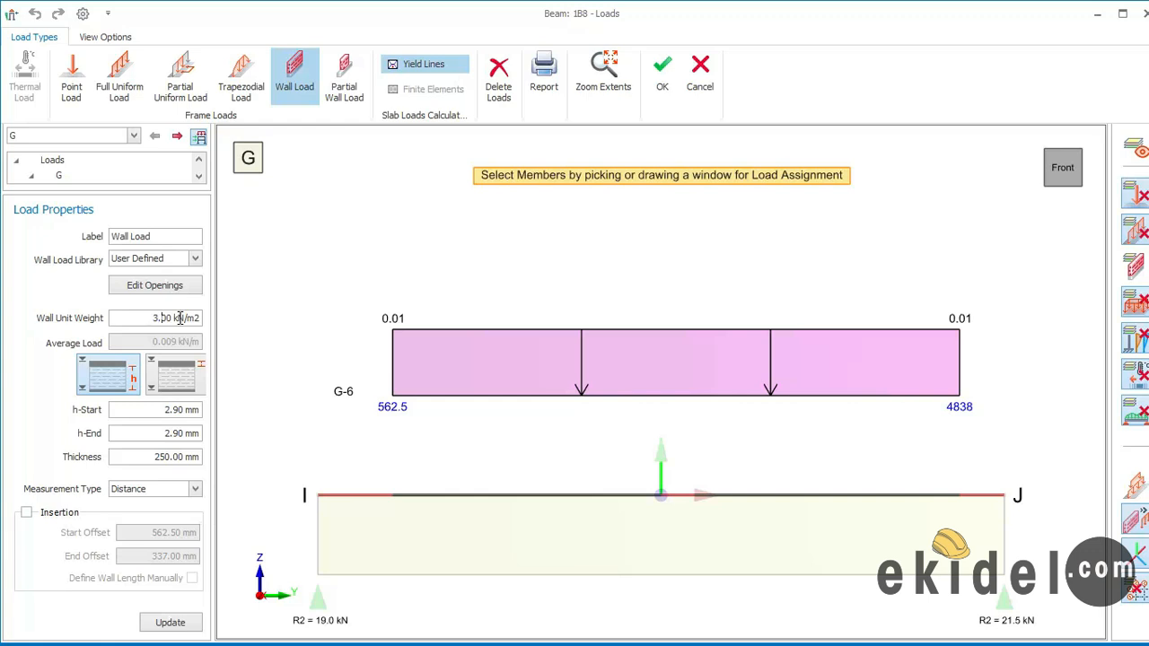
{"action": "type", "text": "3.47"}
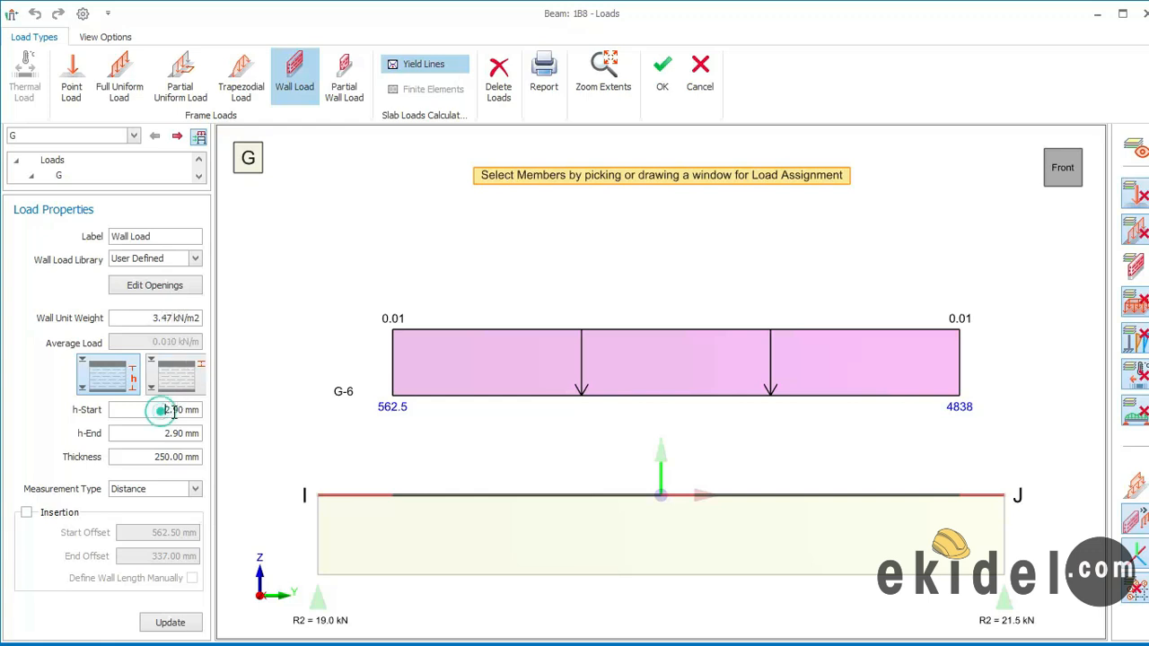
{"action": "triple_click", "coordinate": [175, 409]}
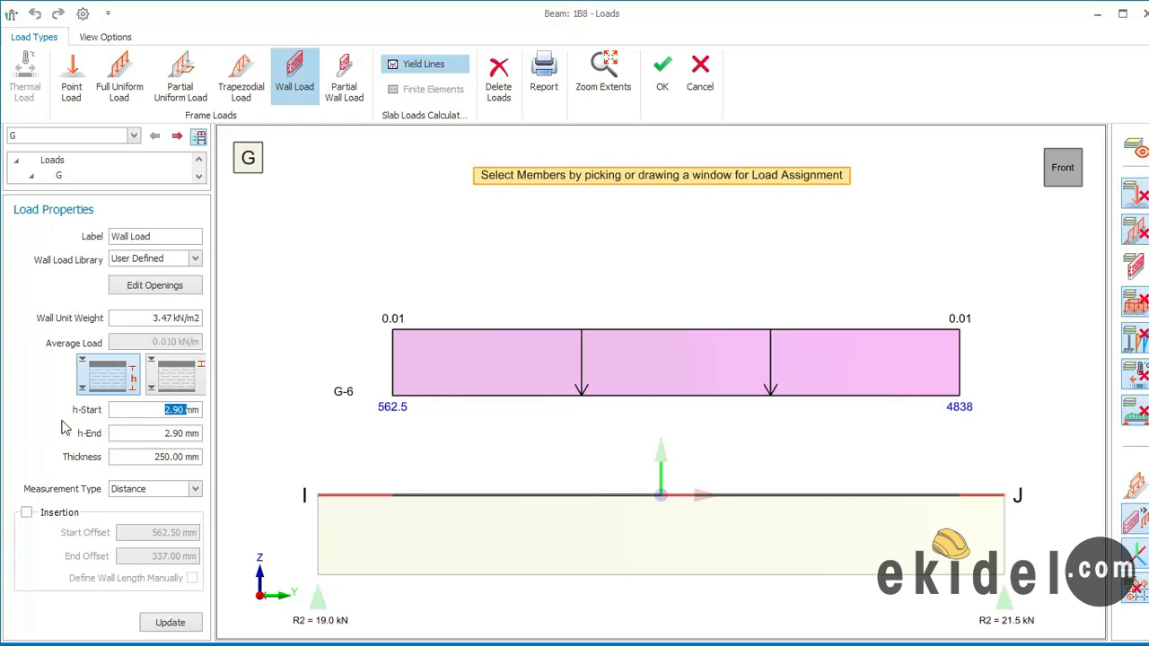
{"action": "mouse_move", "coordinate": [139, 428]}
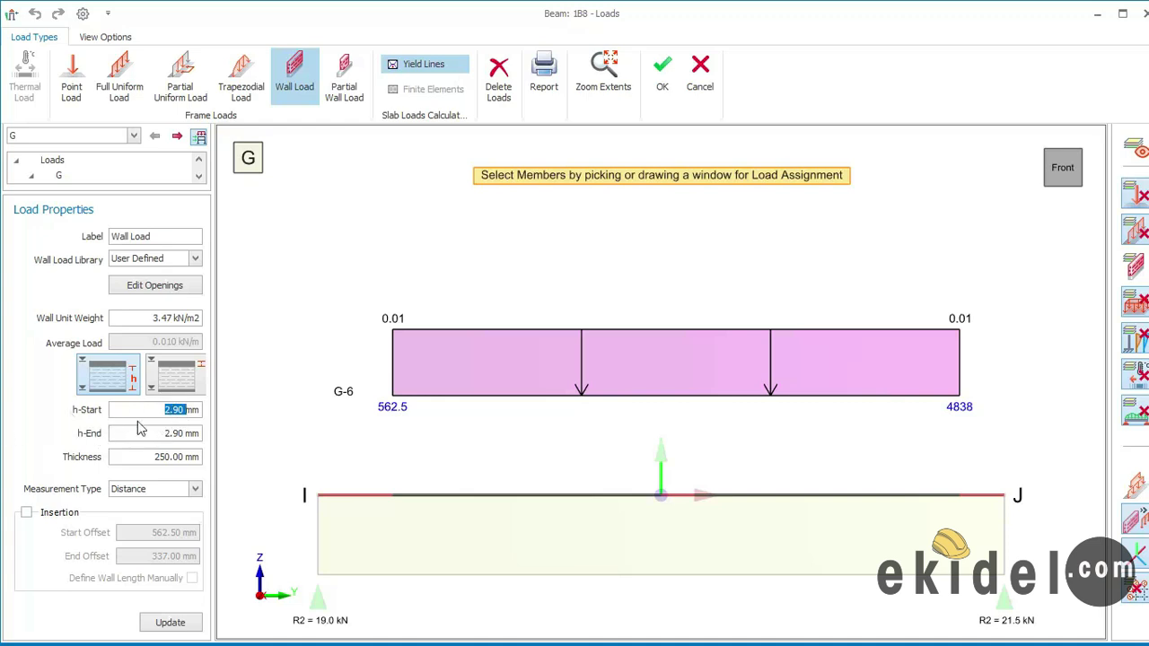
{"action": "mouse_move", "coordinate": [372, 334]}
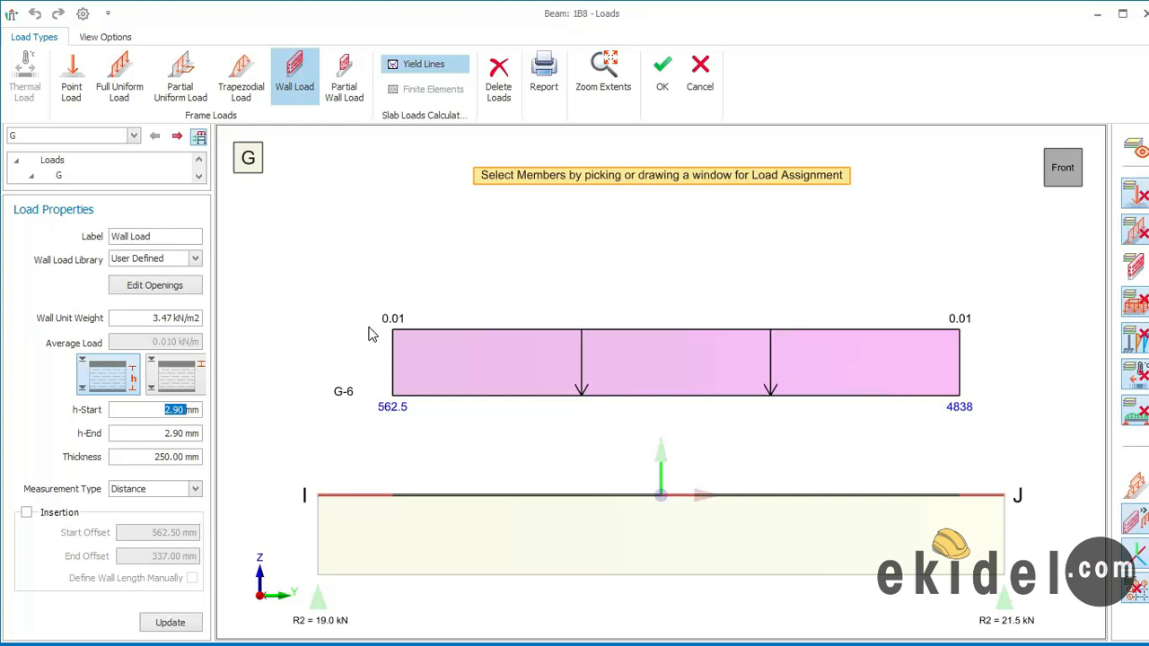
{"action": "mouse_move", "coordinate": [202, 405]}
{"action": "type", "text": "2900"}
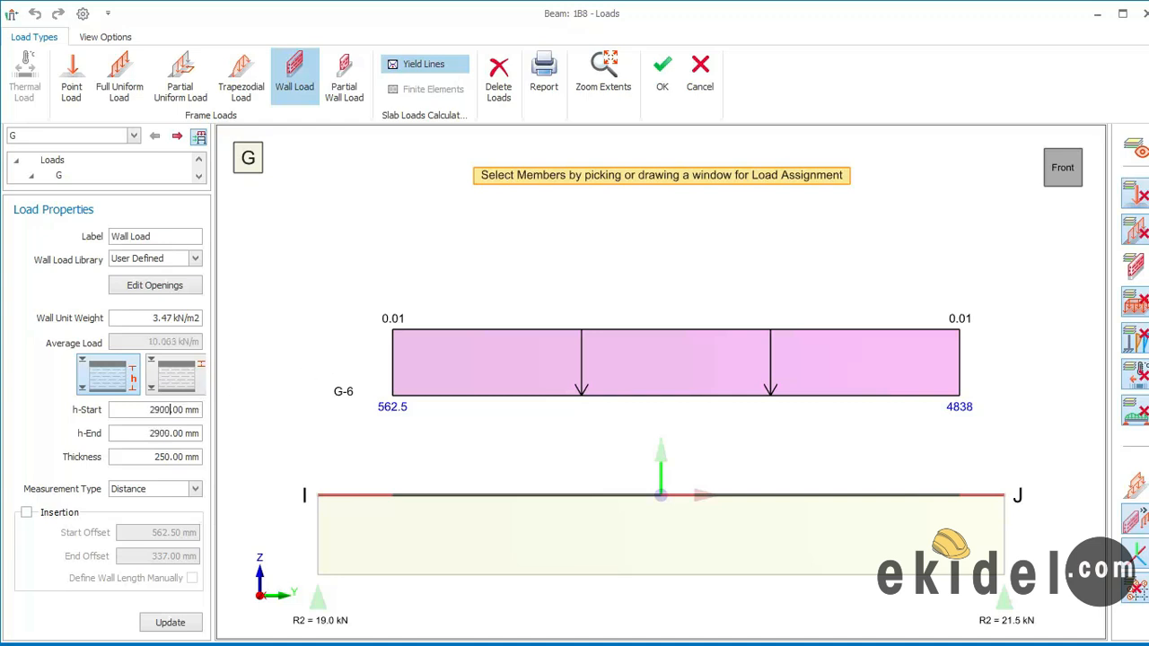
{"action": "left_click", "coordinate": [152, 457]}
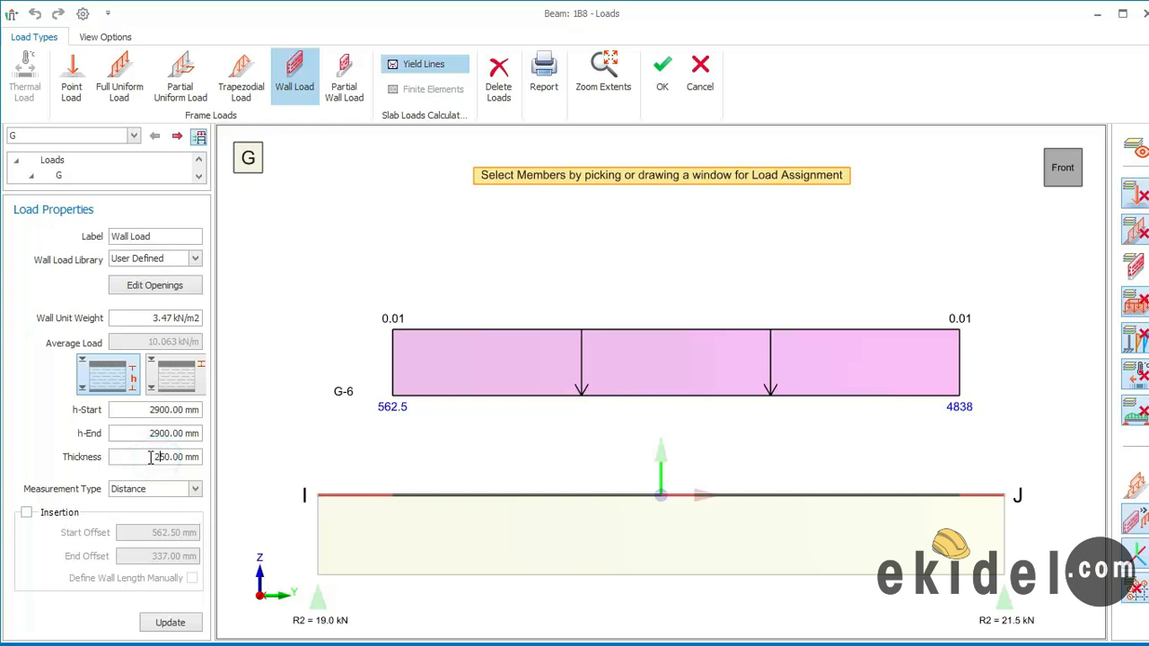
{"action": "triple_click", "coordinate": [154, 456]}
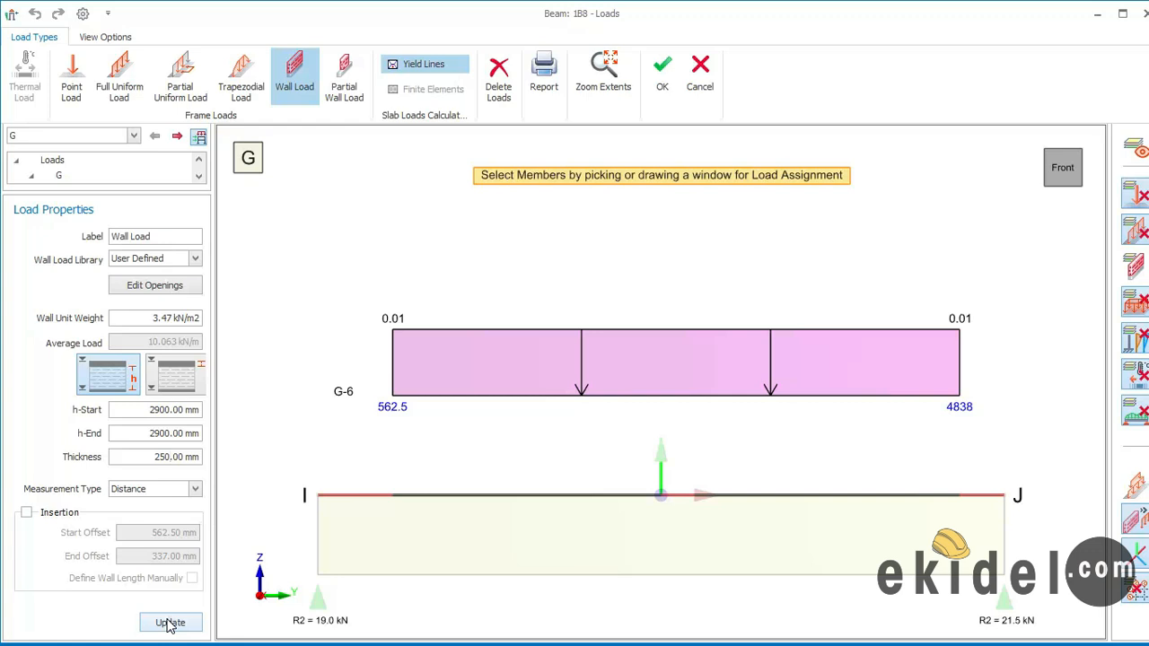
{"action": "left_click", "coordinate": [170, 622]}
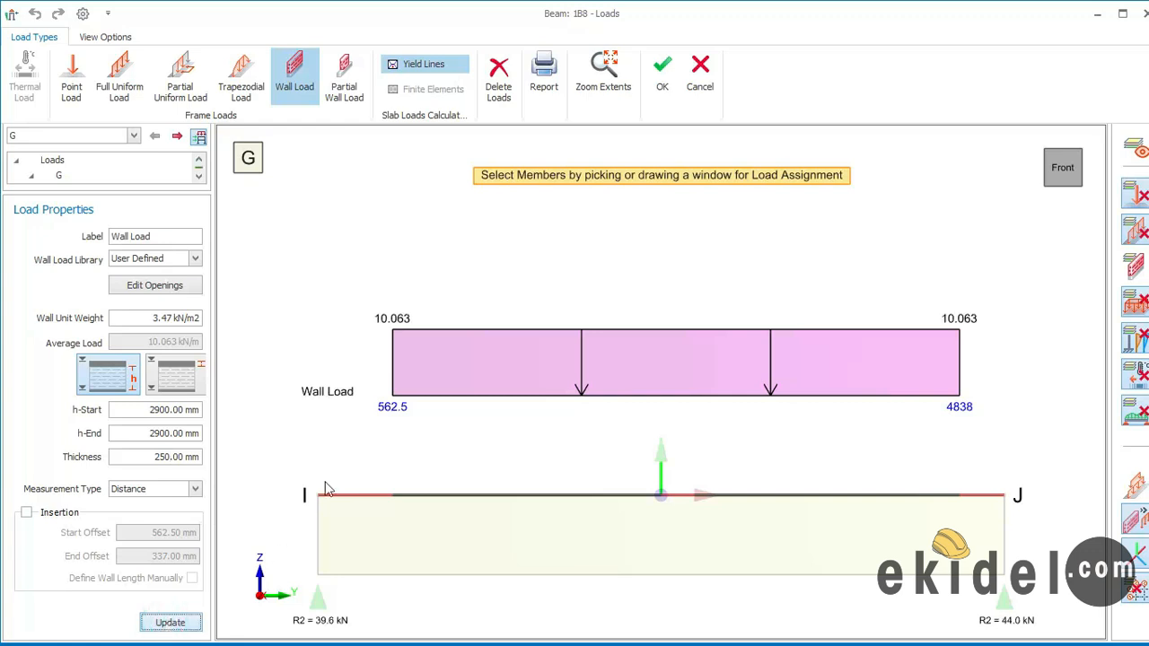
{"action": "mouse_move", "coordinate": [939, 608]}
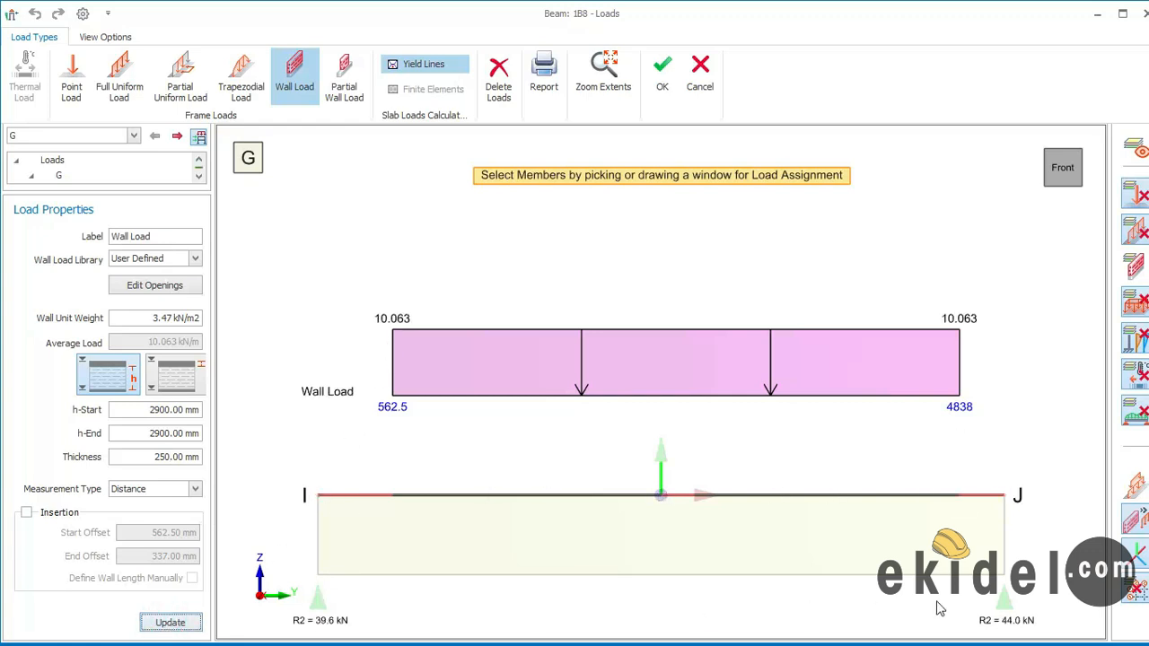
{"action": "mouse_move", "coordinate": [478, 310]}
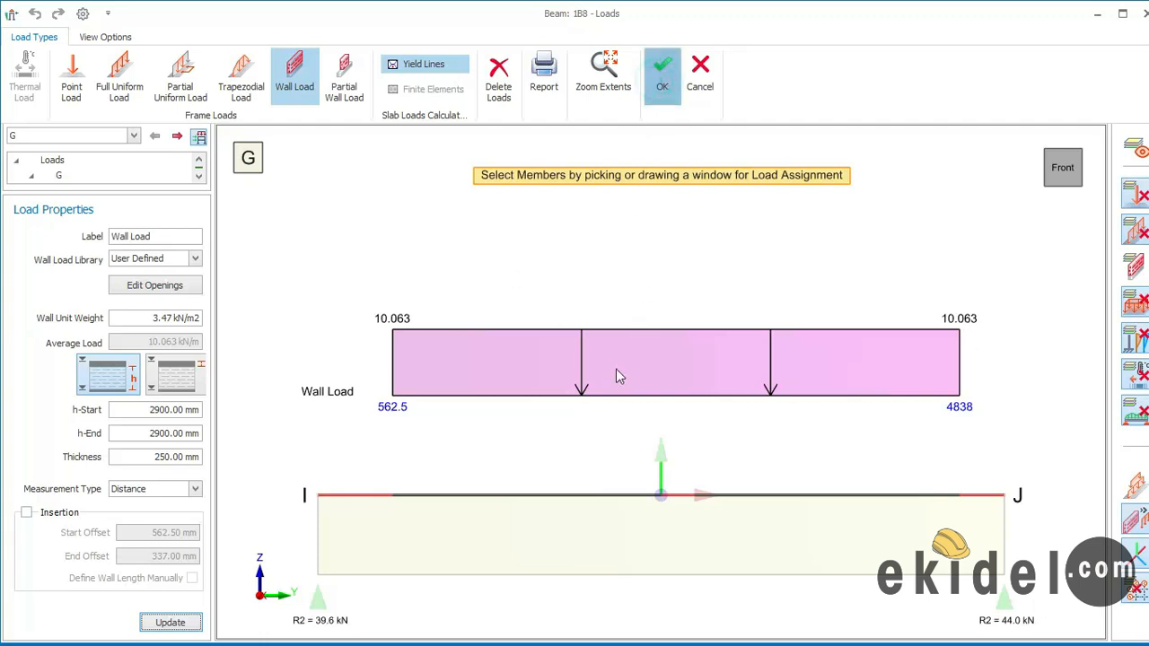
Step: Accept beam 1B8's edited loads and copy its Wall Load
{"action": "left_click", "coordinate": [662, 74]}
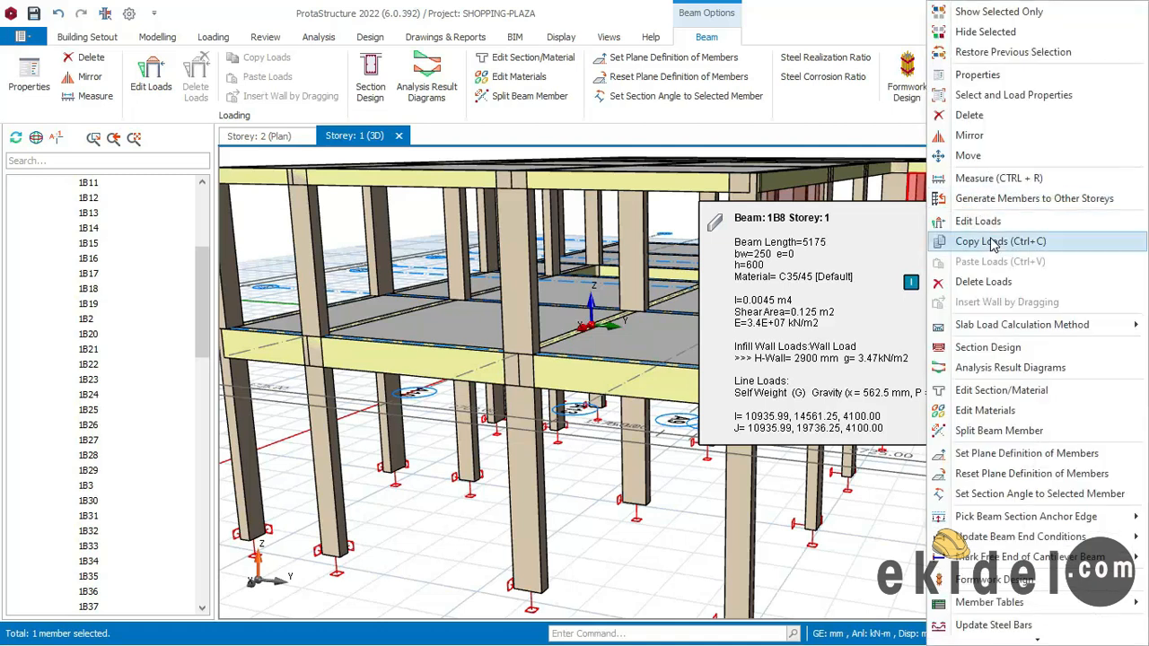
{"action": "left_click", "coordinate": [1000, 240]}
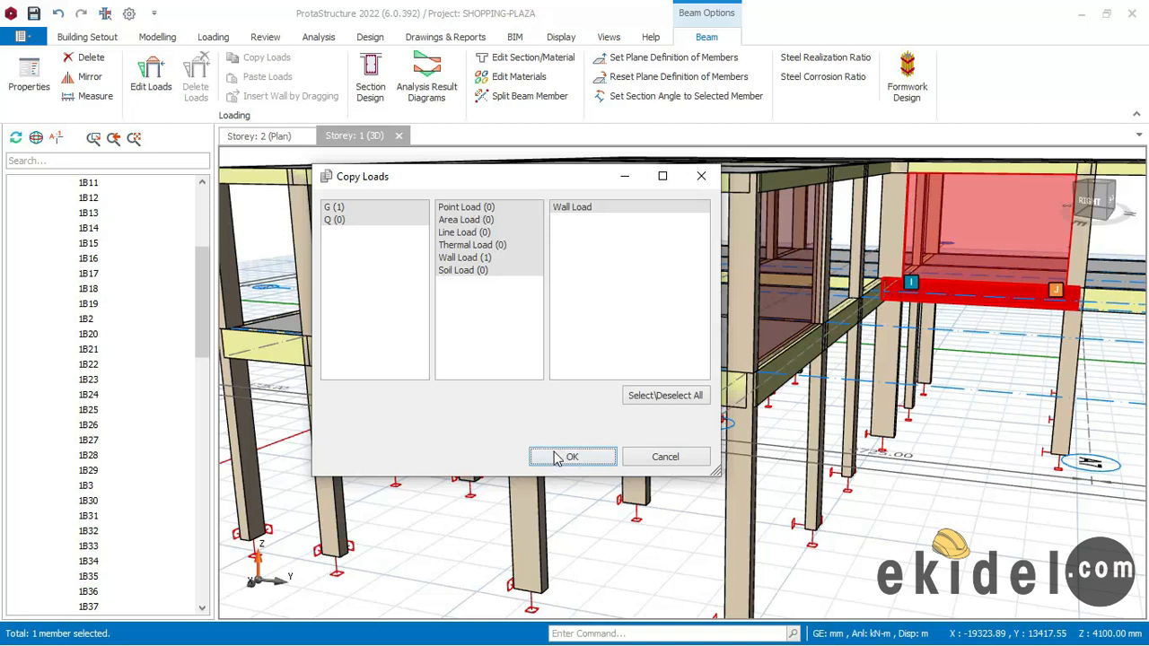
{"action": "left_click", "coordinate": [573, 456]}
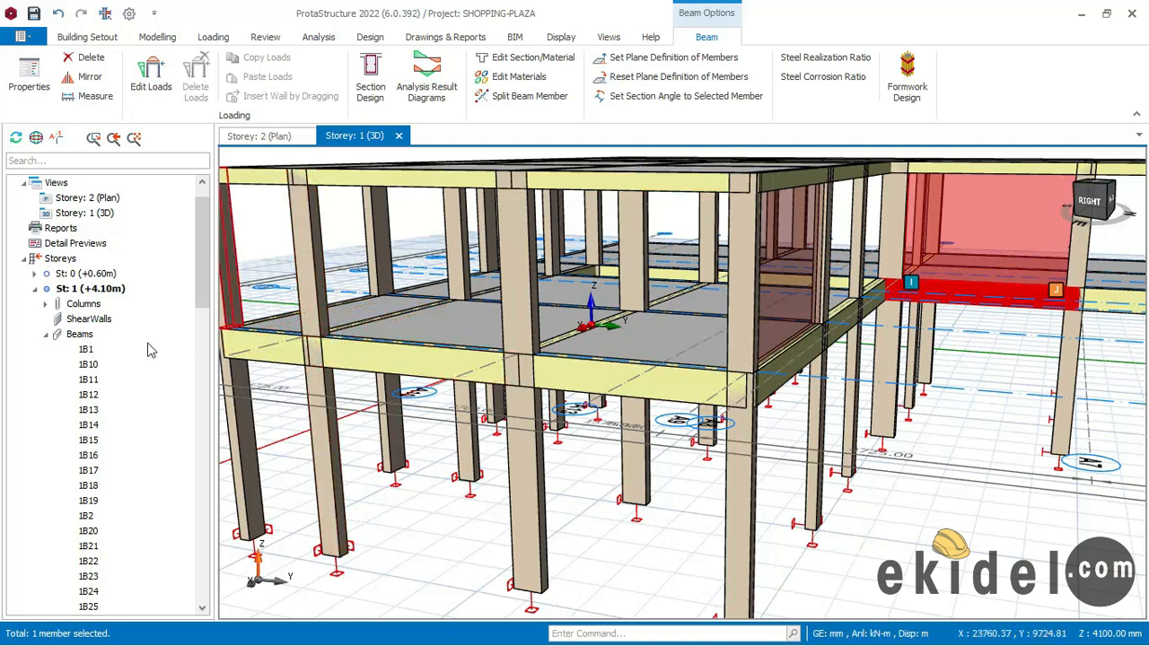
Step: Paste the copied wall load onto first-floor beams 1B1 to 1B9, then clear the selection
{"action": "left_click", "coordinate": [85, 349]}
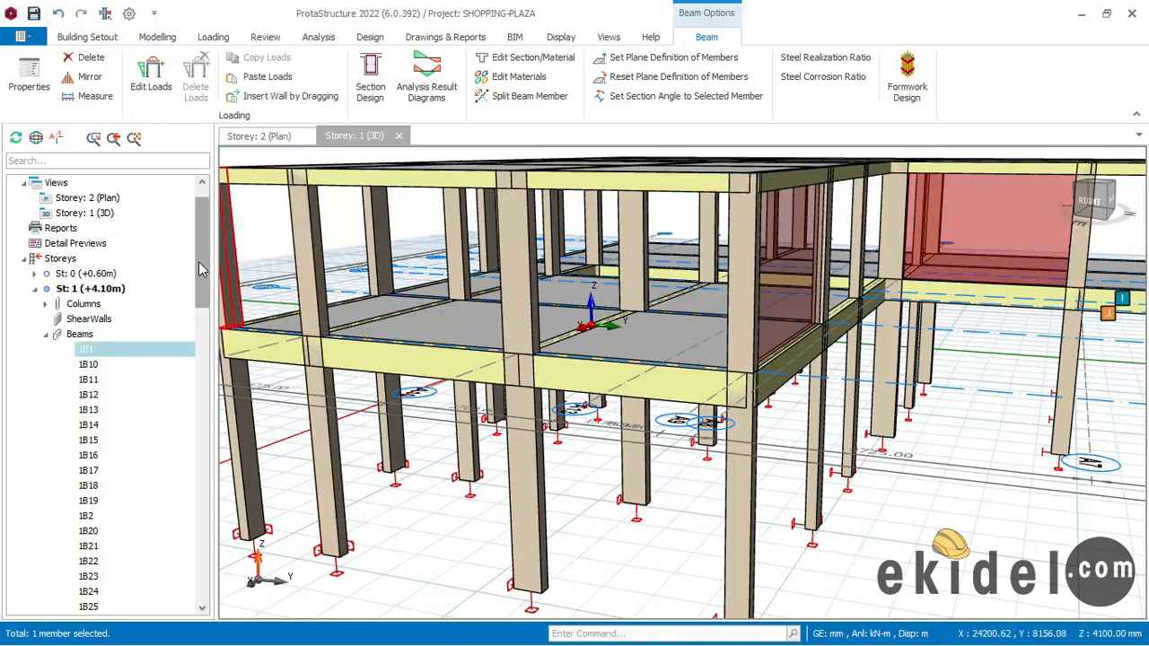
{"action": "scroll", "scroll_direction": "down", "scroll_amount": 3}
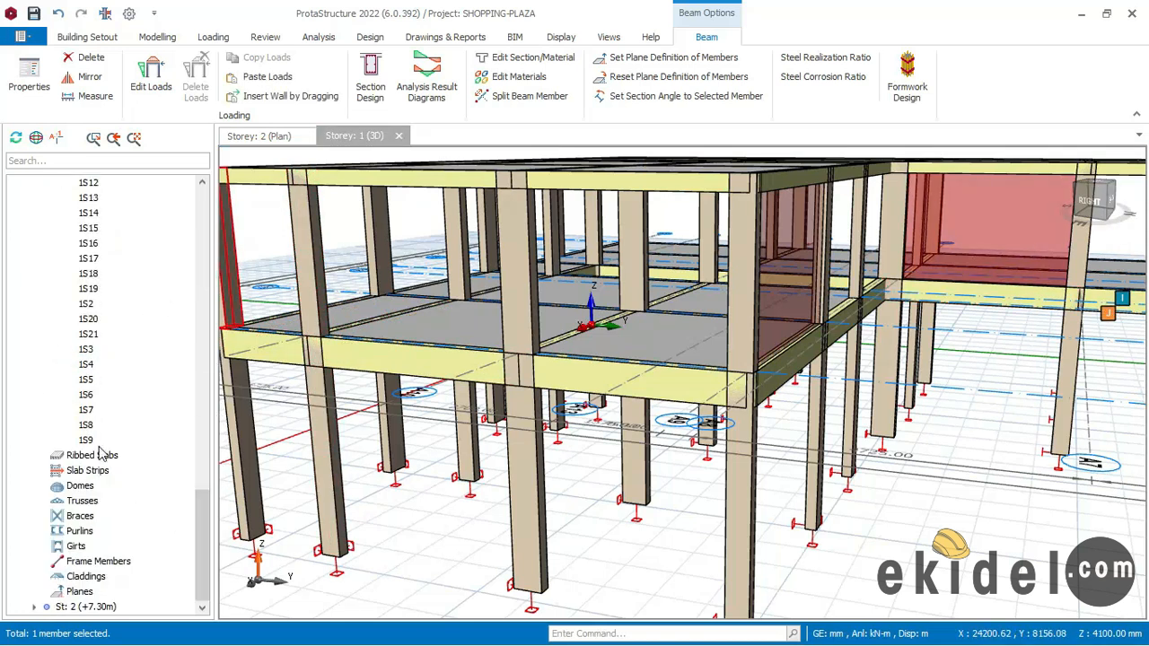
{"action": "scroll", "scroll_direction": "down", "scroll_amount": 3}
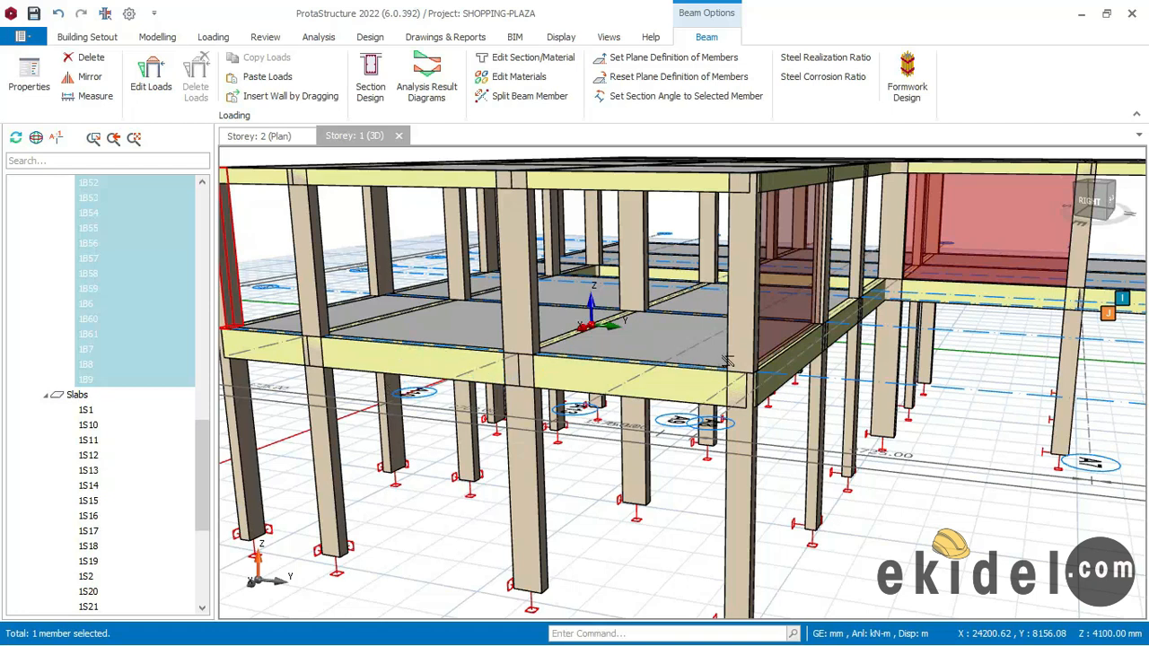
{"action": "mouse_move", "coordinate": [723, 372]}
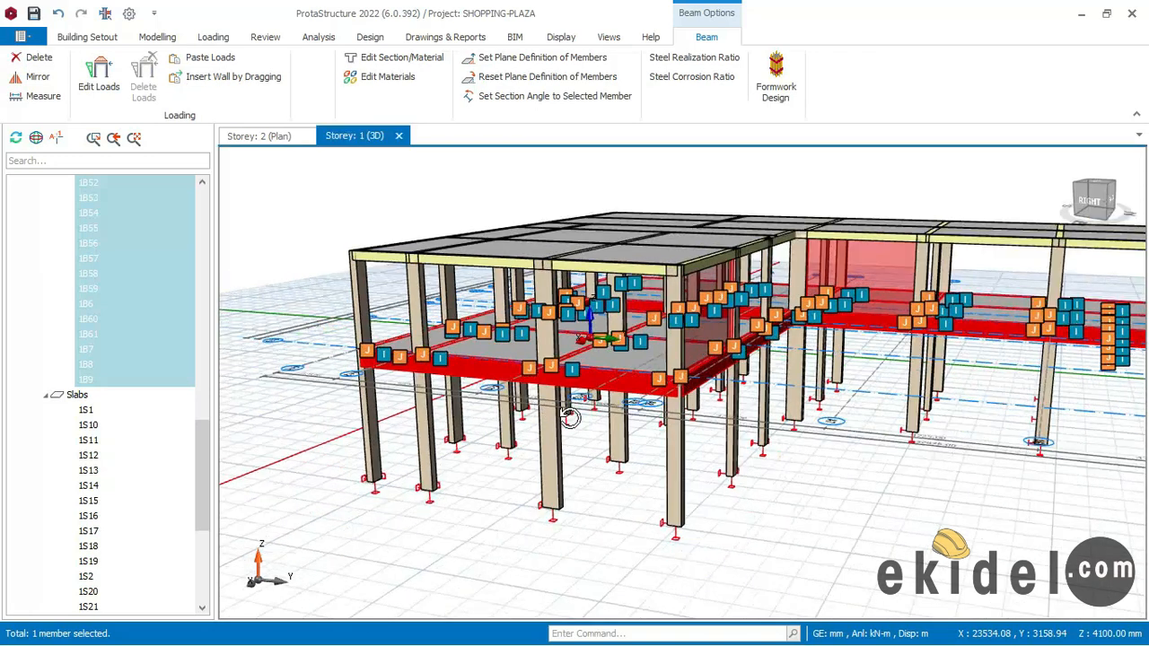
{"action": "left_click_drag", "start_coordinate": [570, 417], "coordinate": [651, 408]}
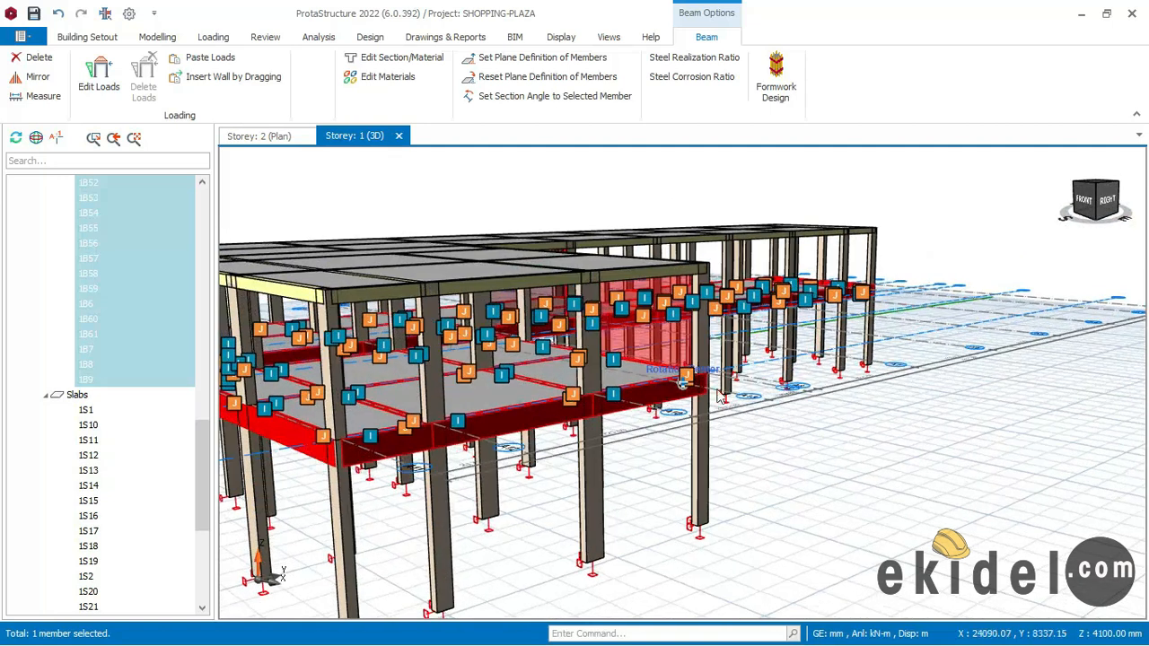
{"action": "right_click", "coordinate": [718, 398]}
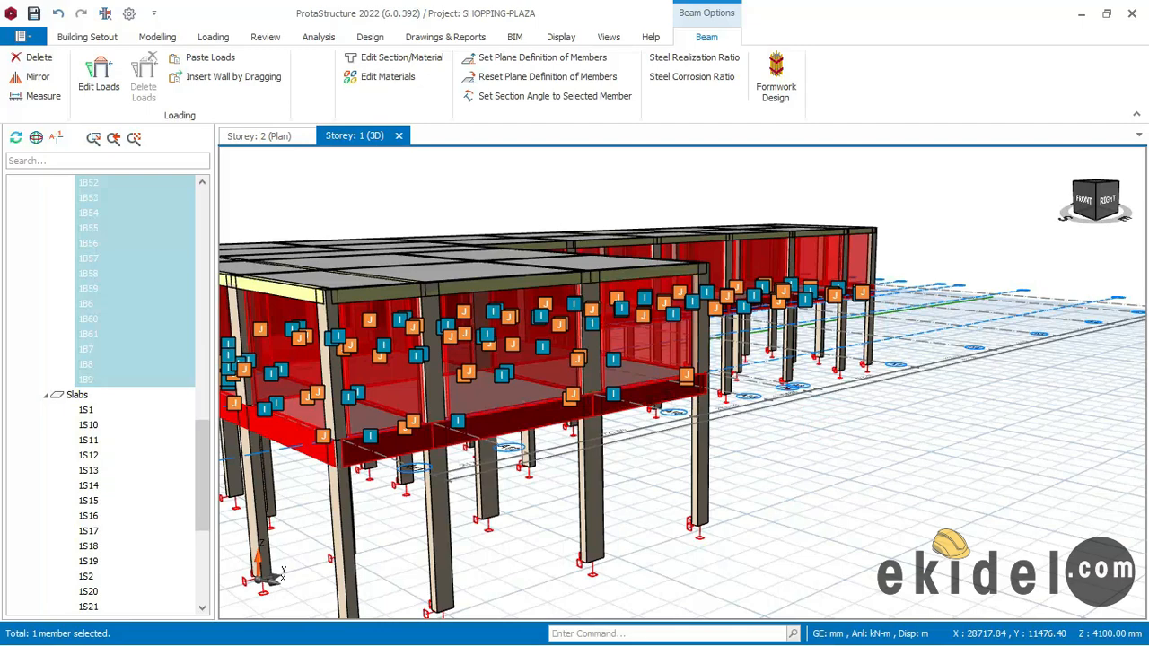
{"action": "left_click", "coordinate": [87, 37]}
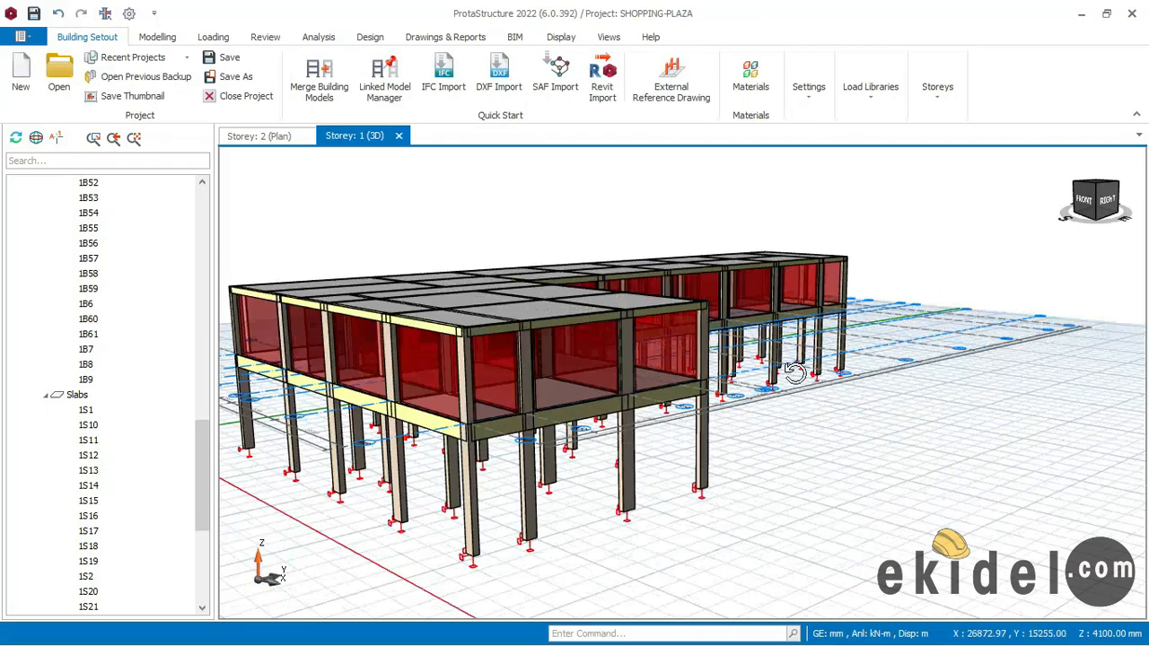
{"action": "left_click_drag", "start_coordinate": [794, 372], "coordinate": [673, 382]}
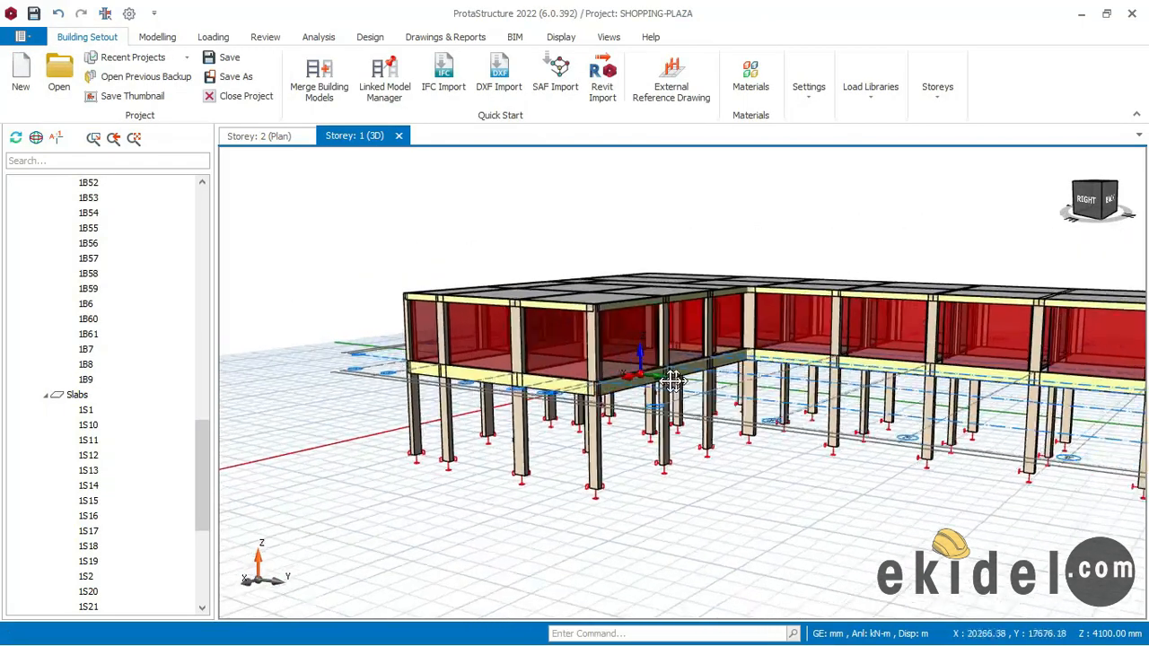
{"action": "left_click_drag", "start_coordinate": [673, 382], "coordinate": [893, 364]}
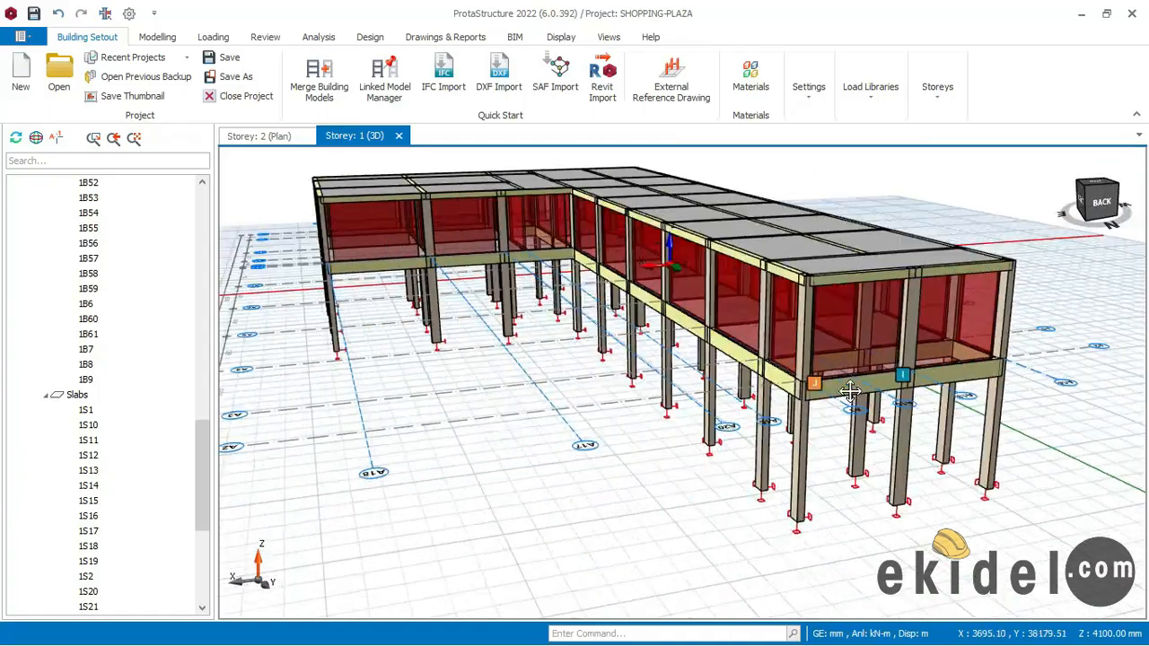
{"action": "left_click_drag", "start_coordinate": [850, 390], "coordinate": [529, 339]}
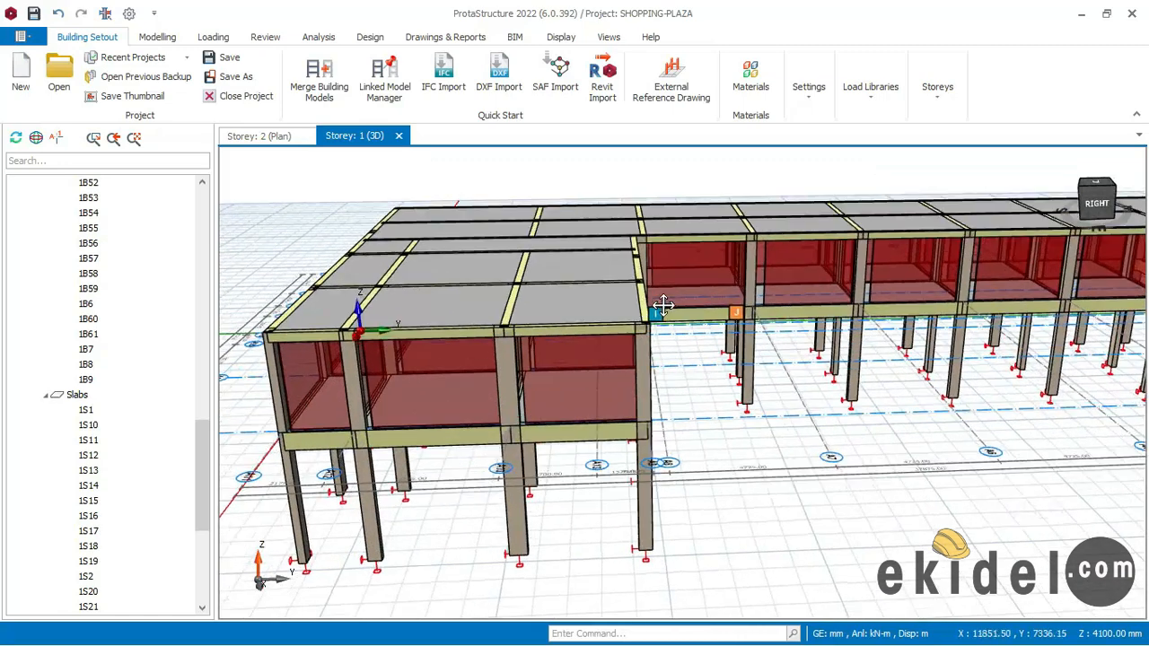
{"action": "left_click_drag", "start_coordinate": [664, 305], "coordinate": [664, 359]}
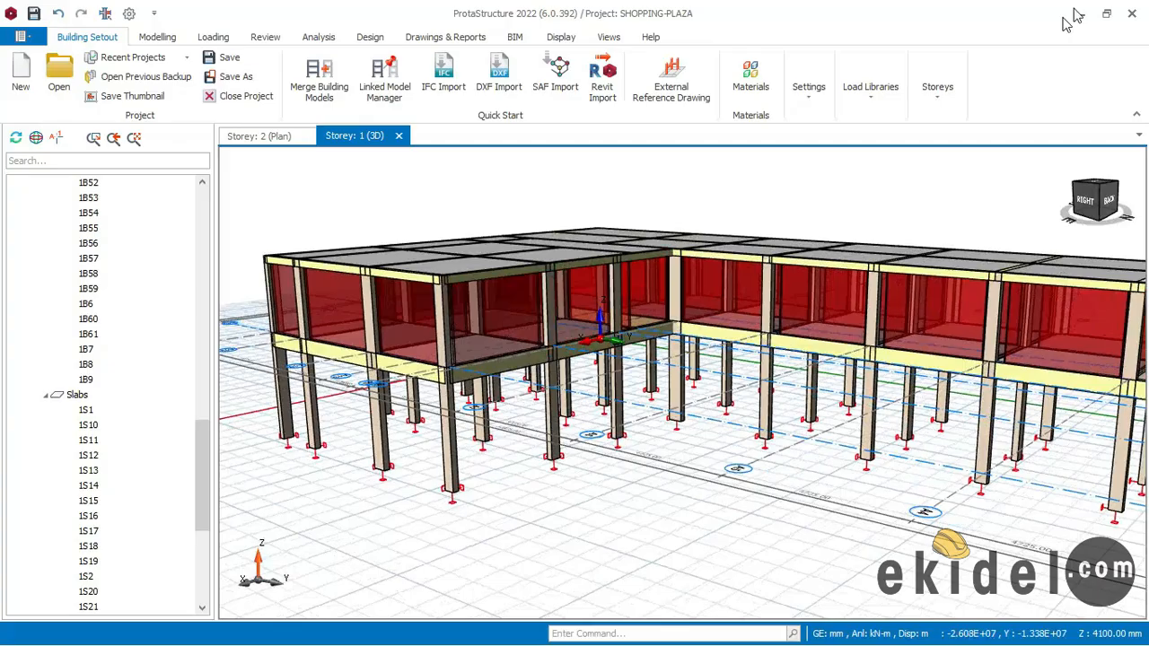
{"action": "left_click", "coordinate": [1106, 13]}
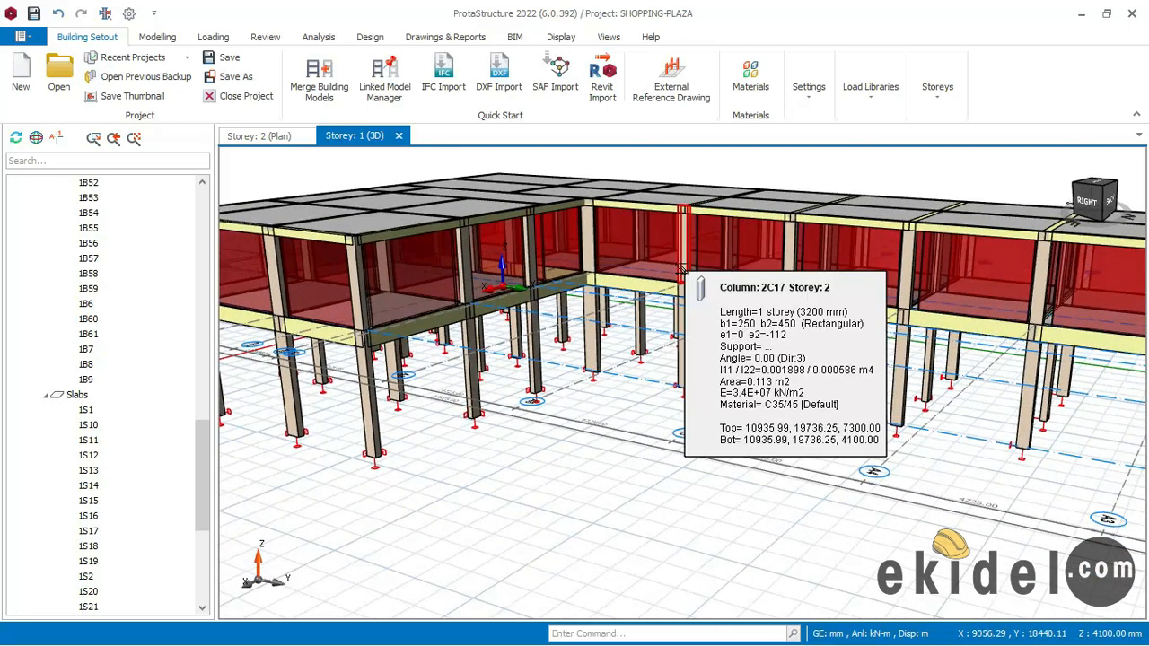
{"action": "left_click", "coordinate": [611, 279]}
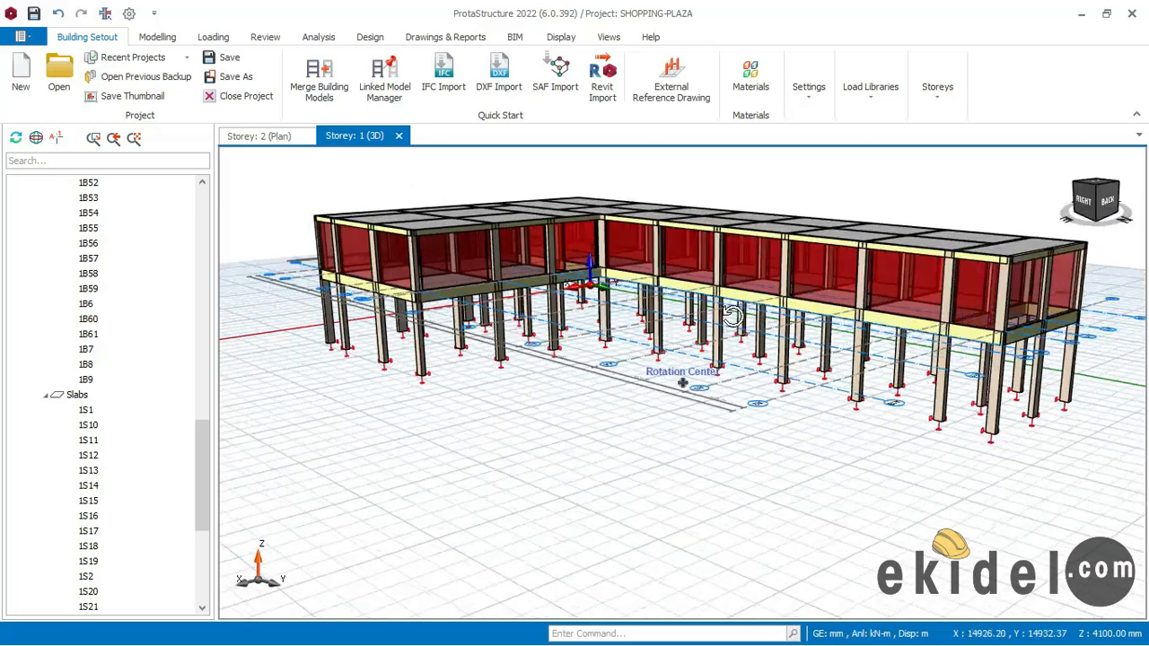
{"action": "left_click_drag", "start_coordinate": [732, 314], "coordinate": [718, 323]}
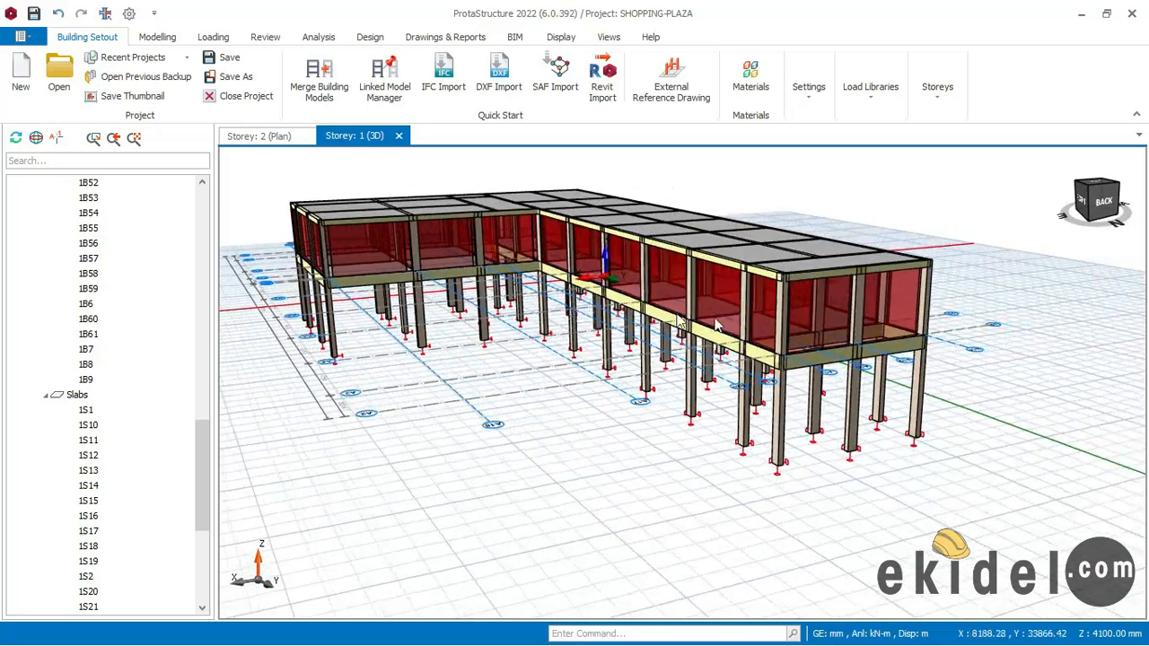